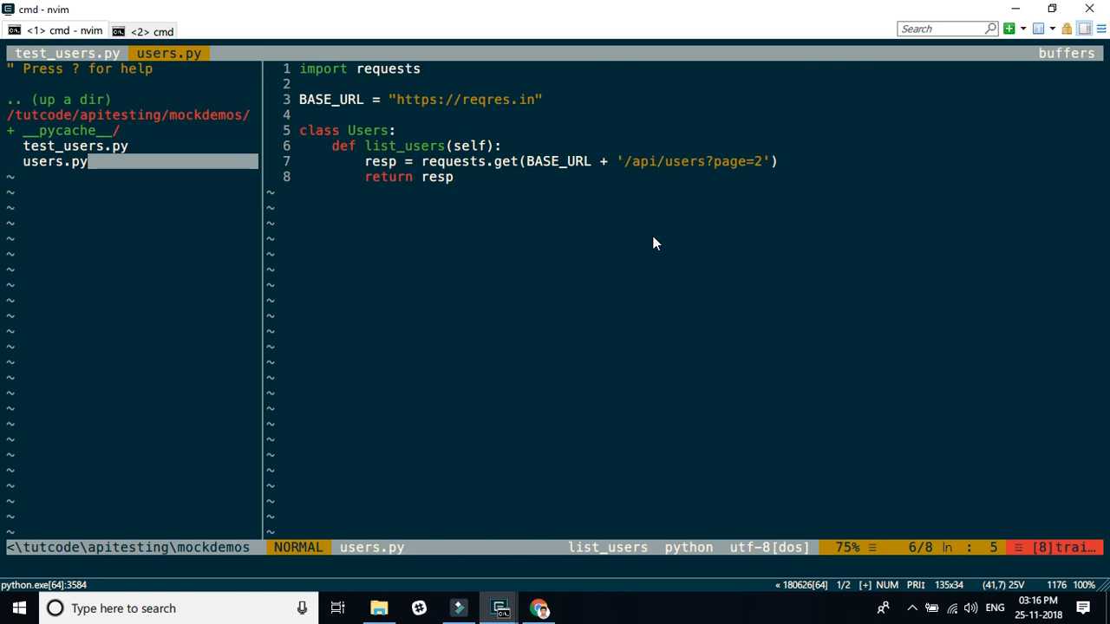
- Bring up test_users.py in the editor from the command prompt
left_click(140, 32)
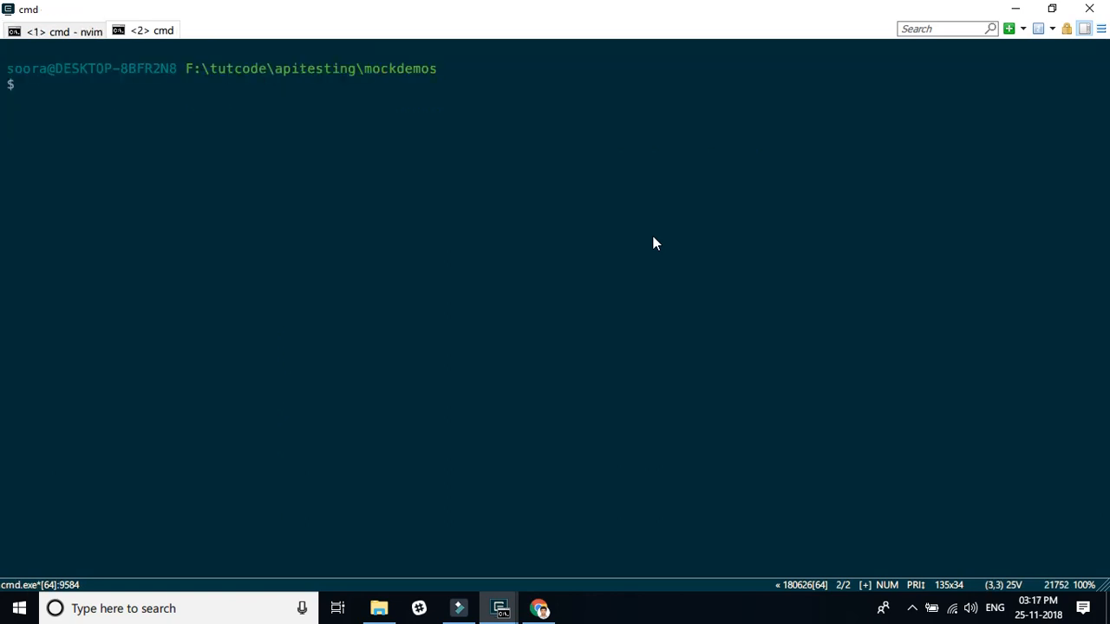
left_click(61, 31)
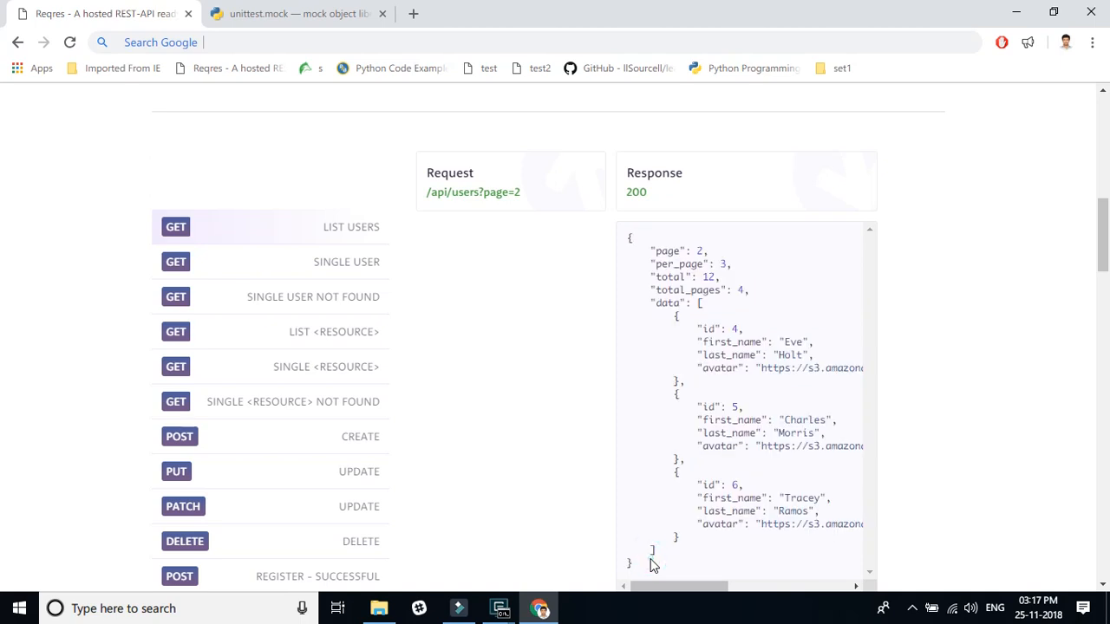
left_click(499, 607)
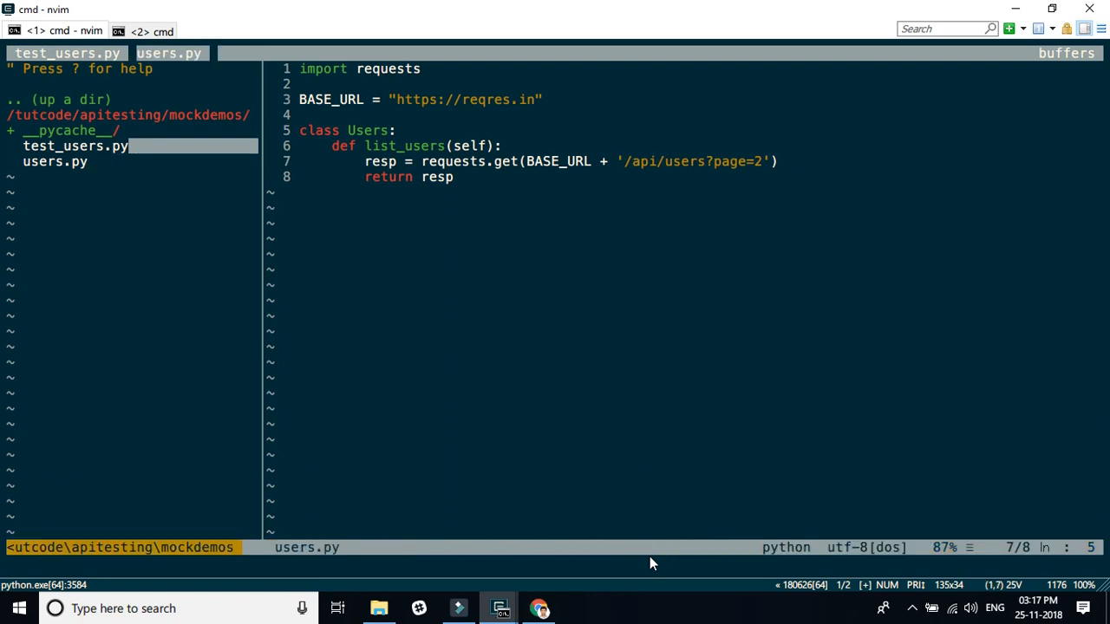
left_click(65, 52)
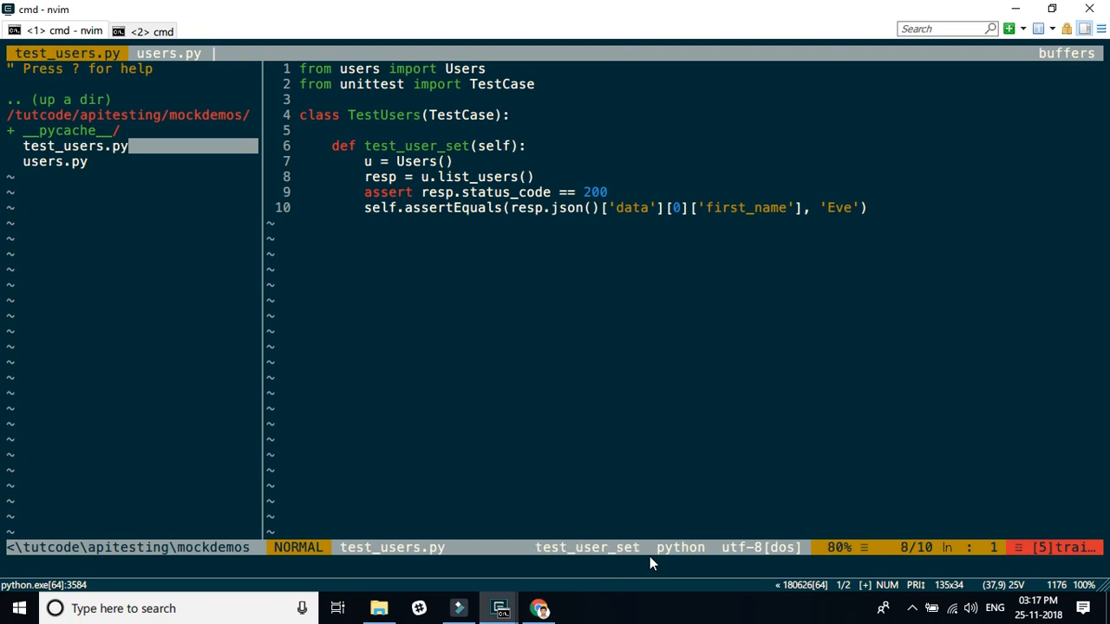
- Review the status code and first_name assertions, then run pytest, which fails with assert 404 == 200
key("V")
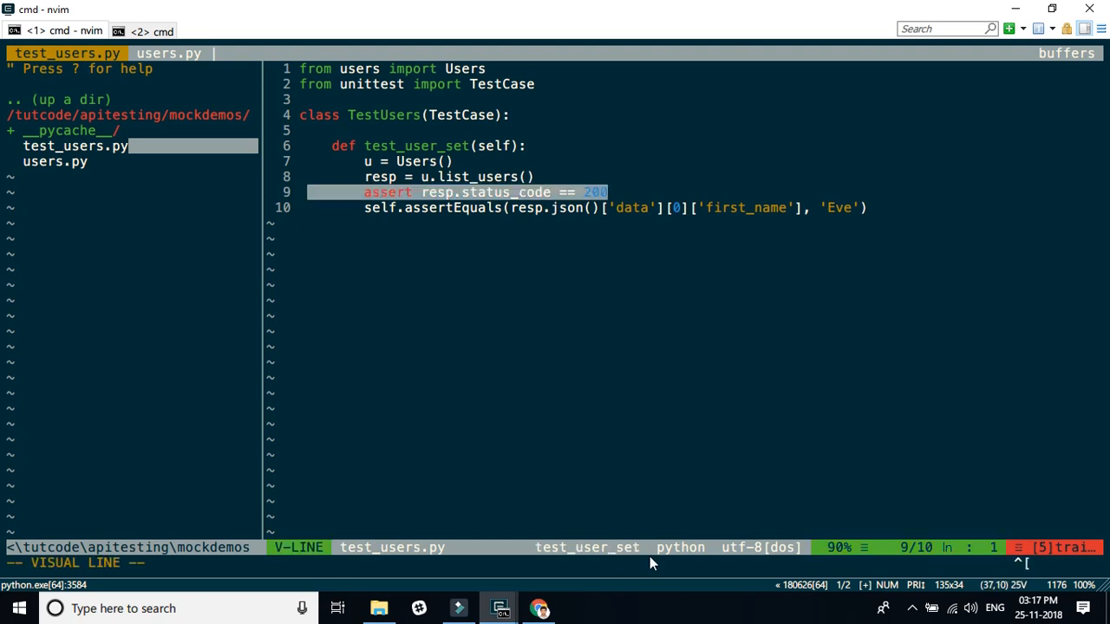
key("j")
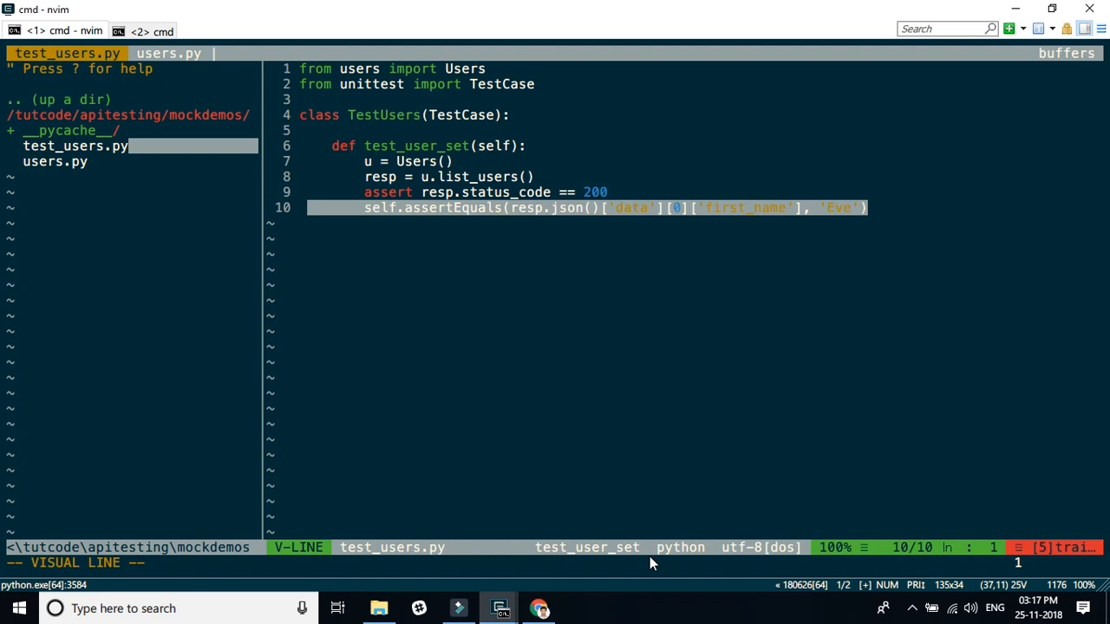
key("Escape")
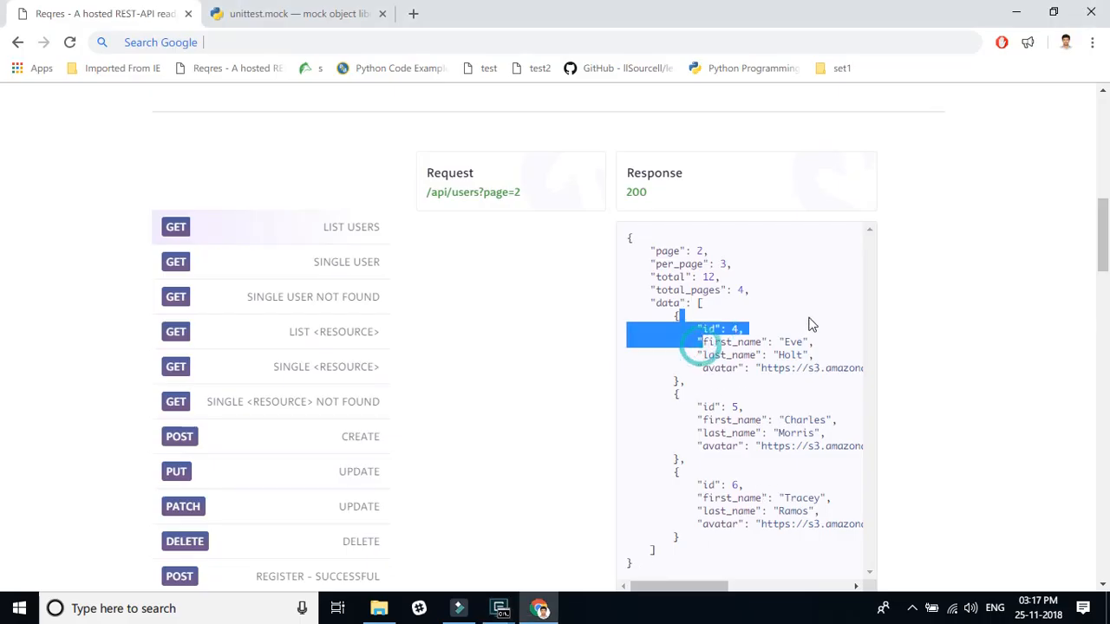
left_click(498, 607)
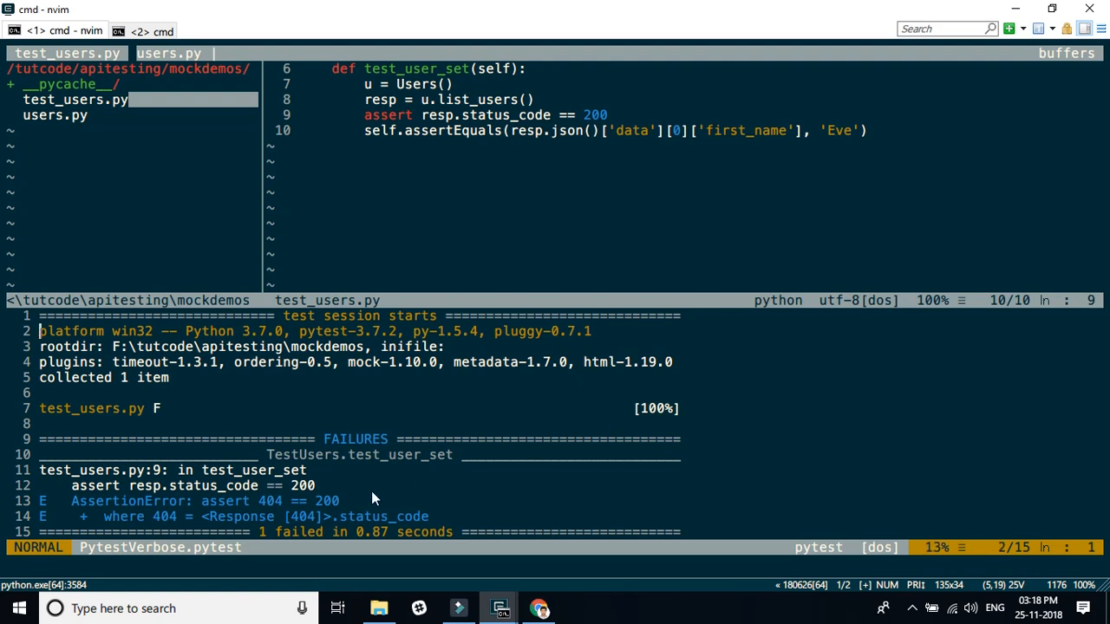
- Inspect the AssertionError line, then dismiss the pytest report to show only test_users.py
key("V")
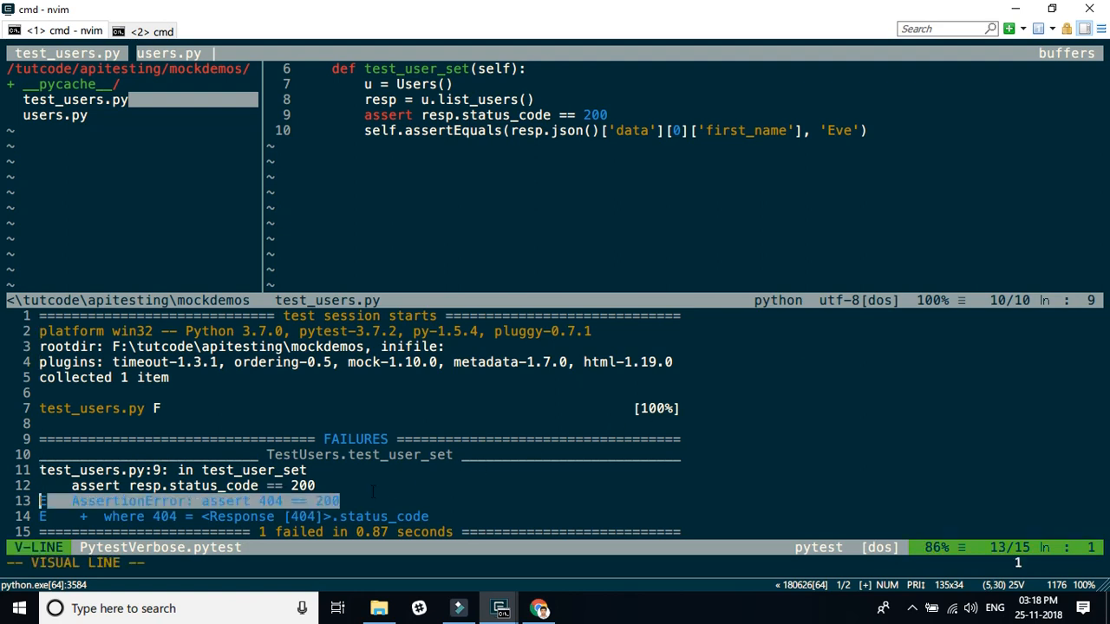
key("Escape")
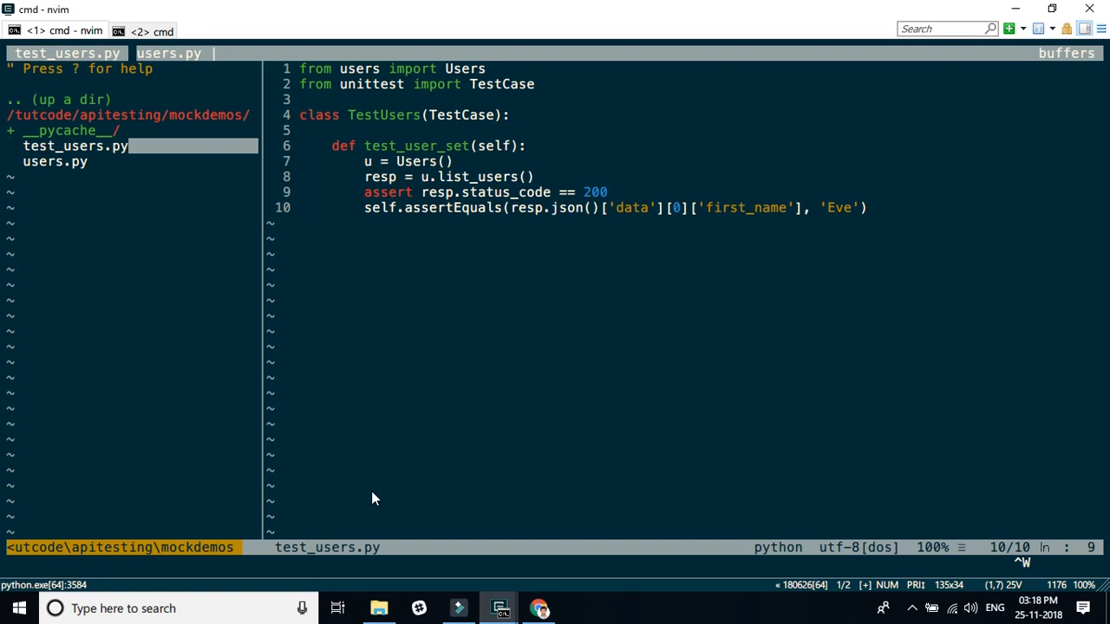
key("Escape")
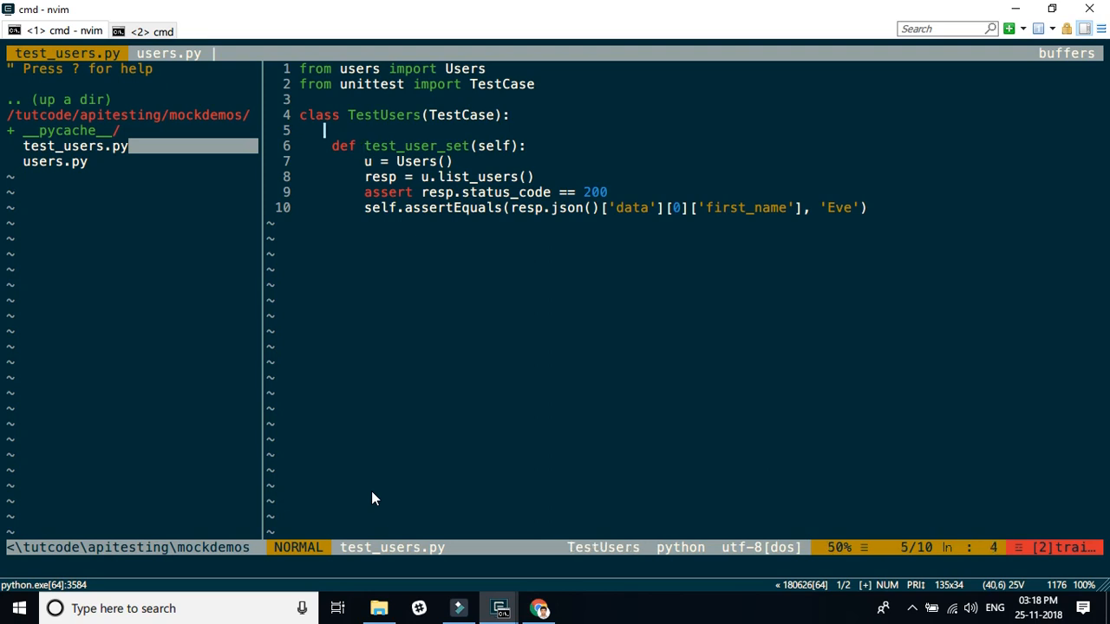
- Add the line 'from unittest.mock import patch' below the TestCase import
key("i")
type("from")
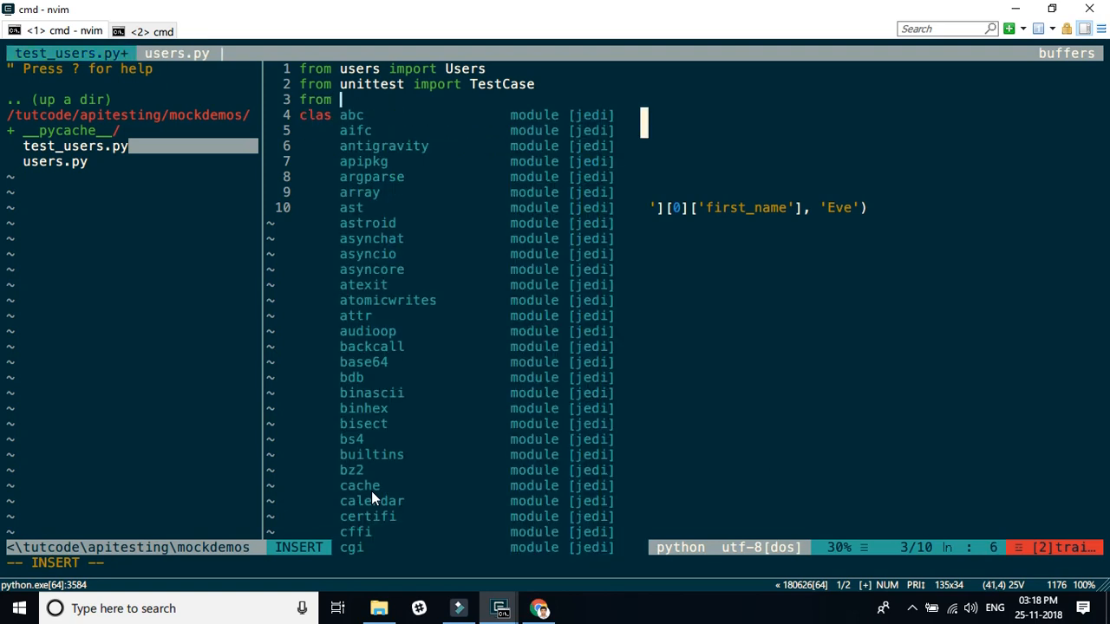
type("unittes")
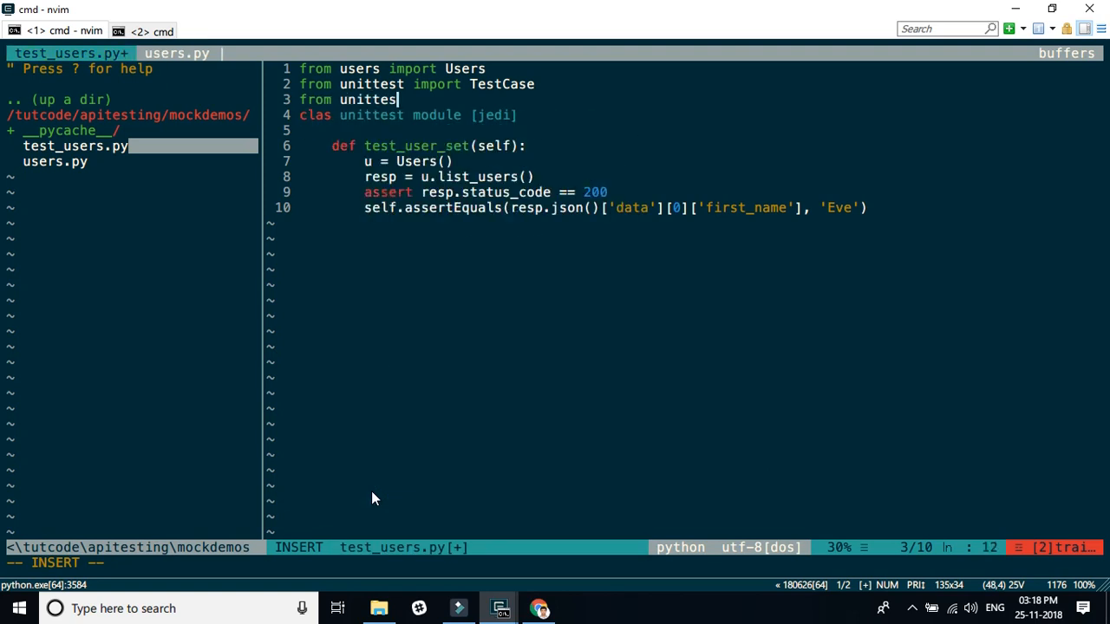
type(".mock")
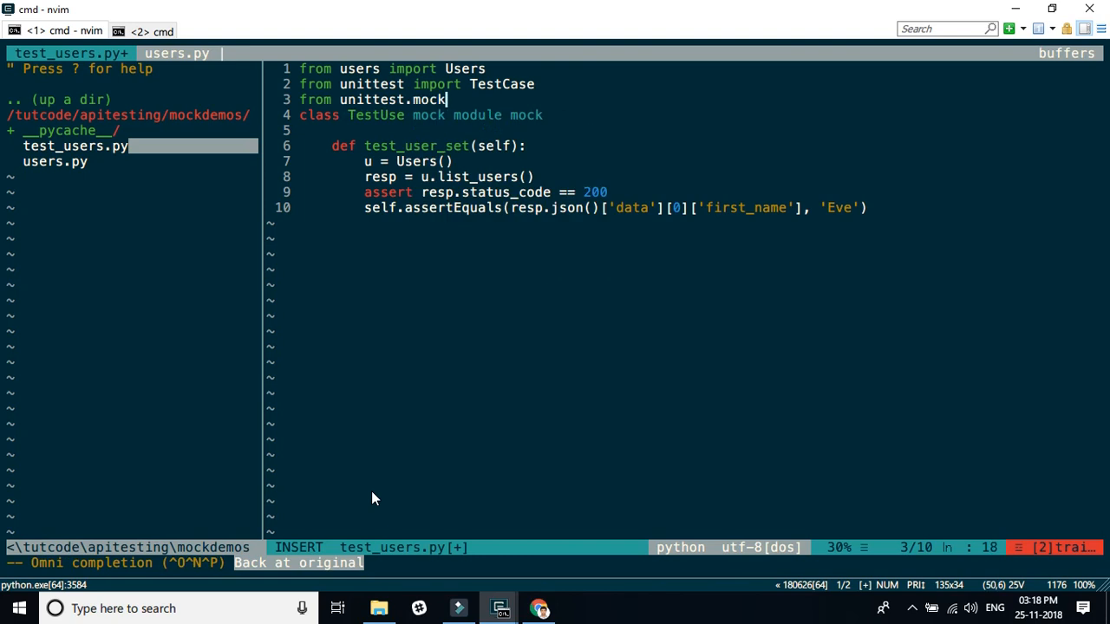
type("import patch")
type("@")
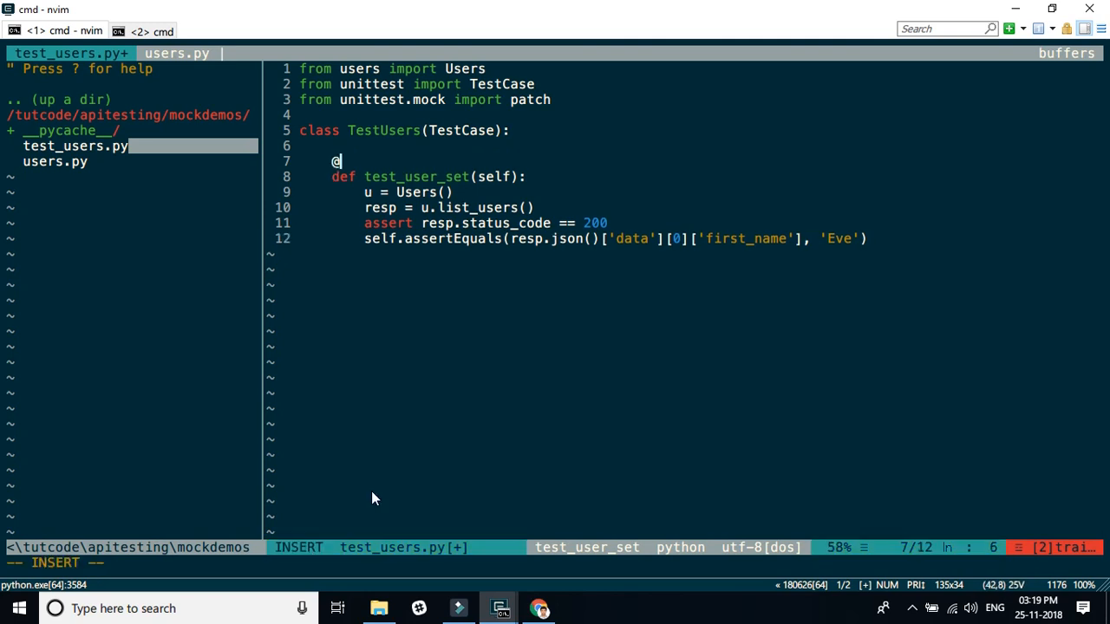
type("patch(")
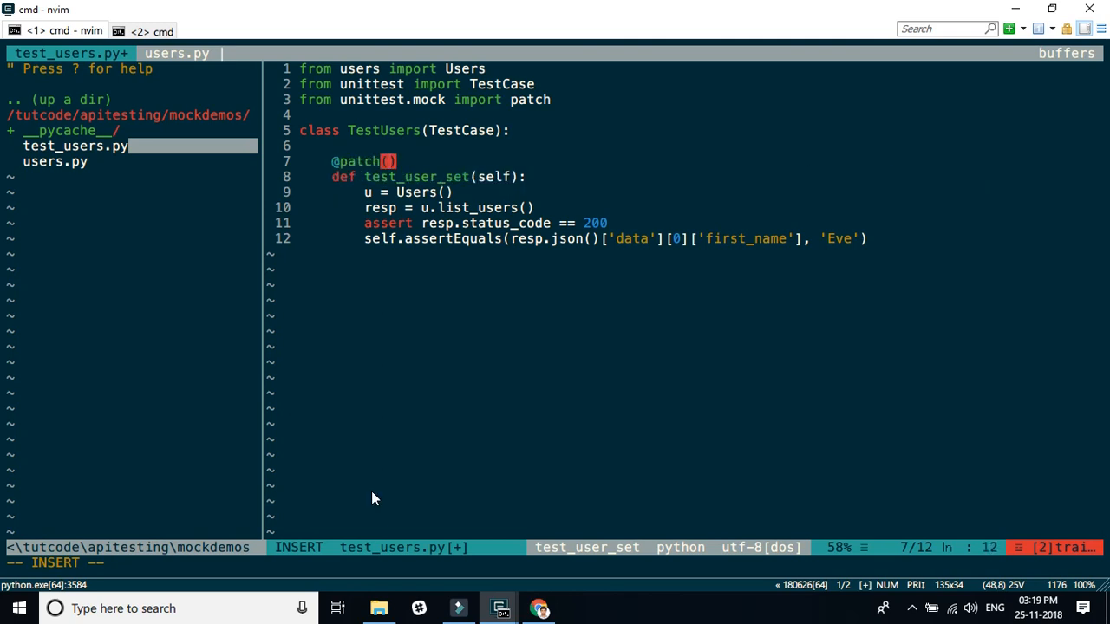
type("'use'")
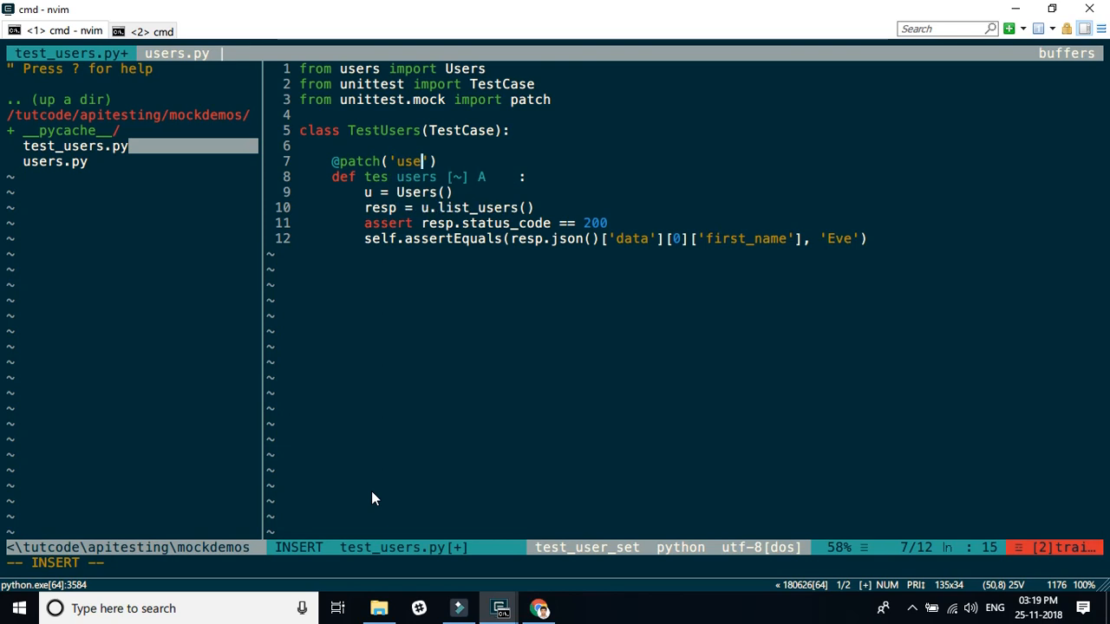
type("rs.Users.")
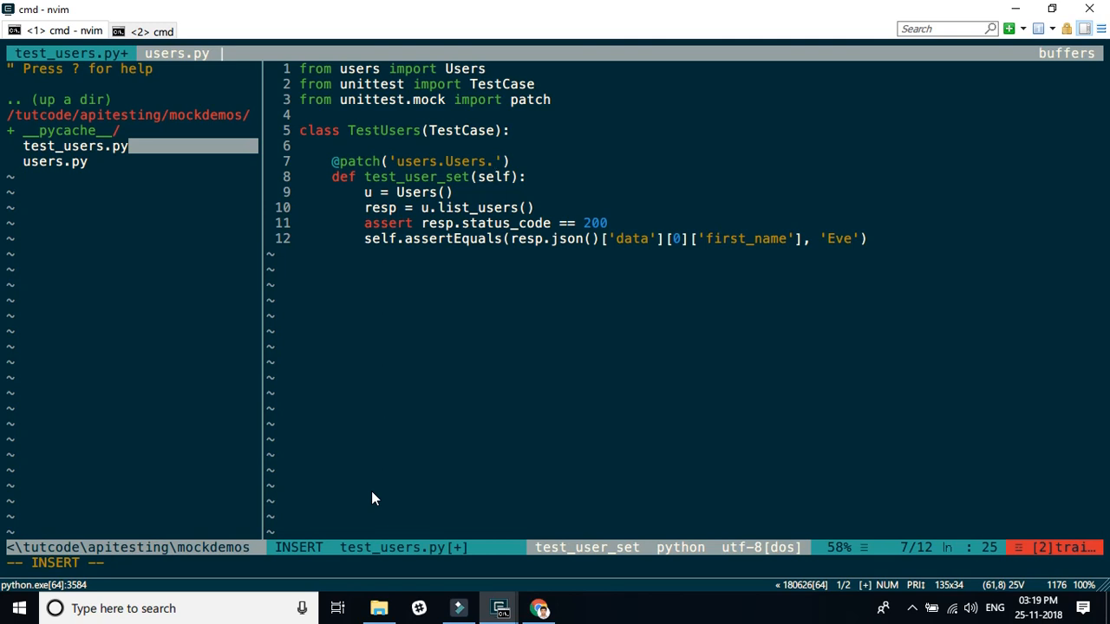
type("list_users")
left_click(583, 177)
type(", ")
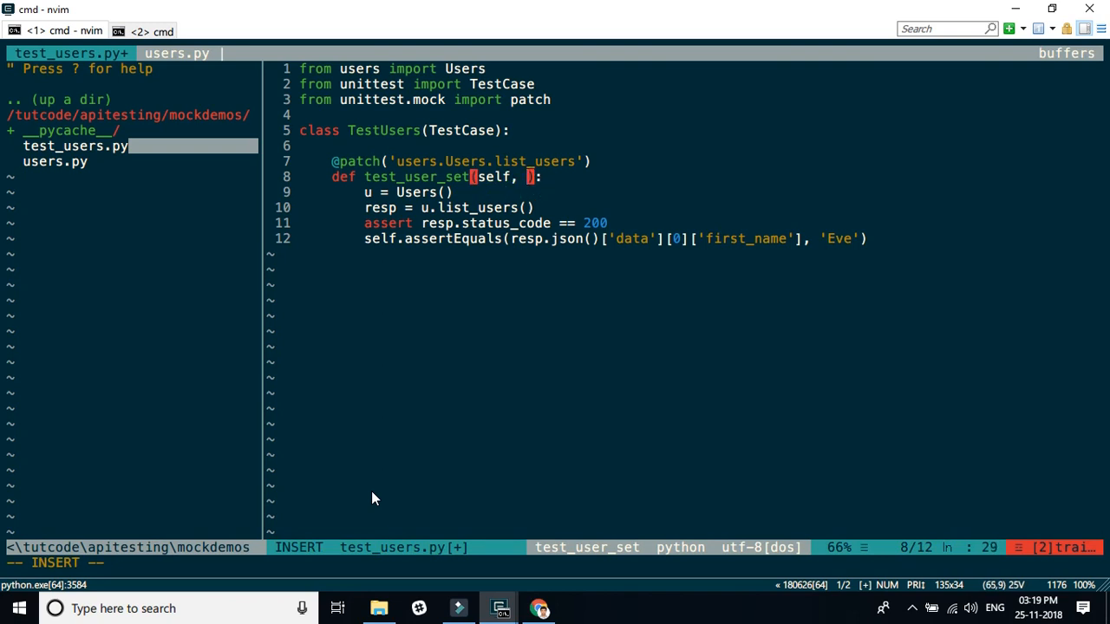
type("mock_list")
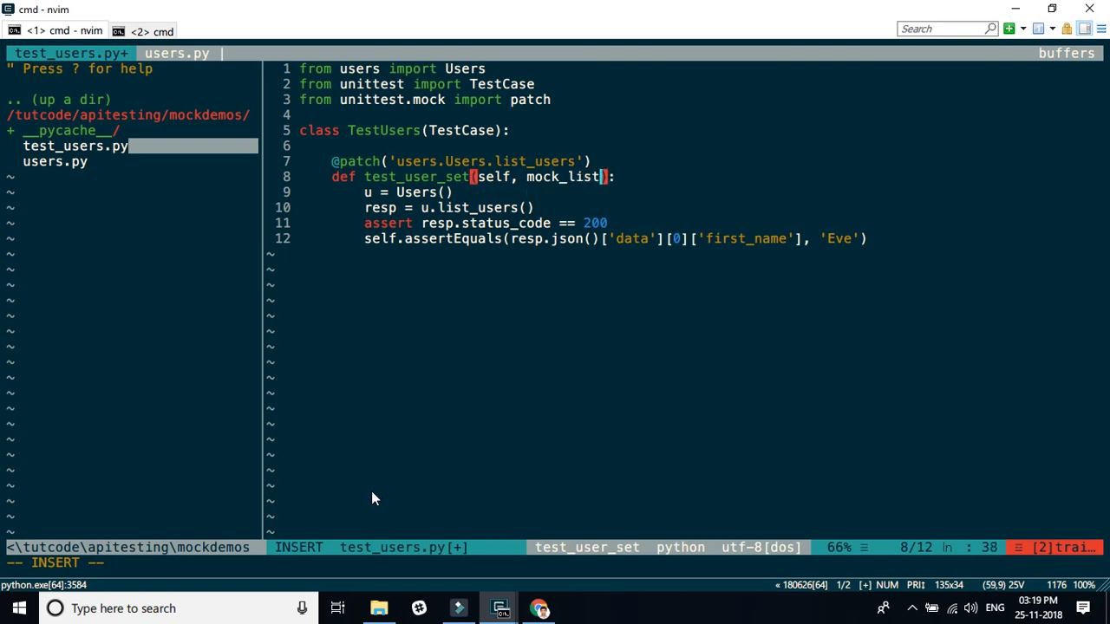
type("users")
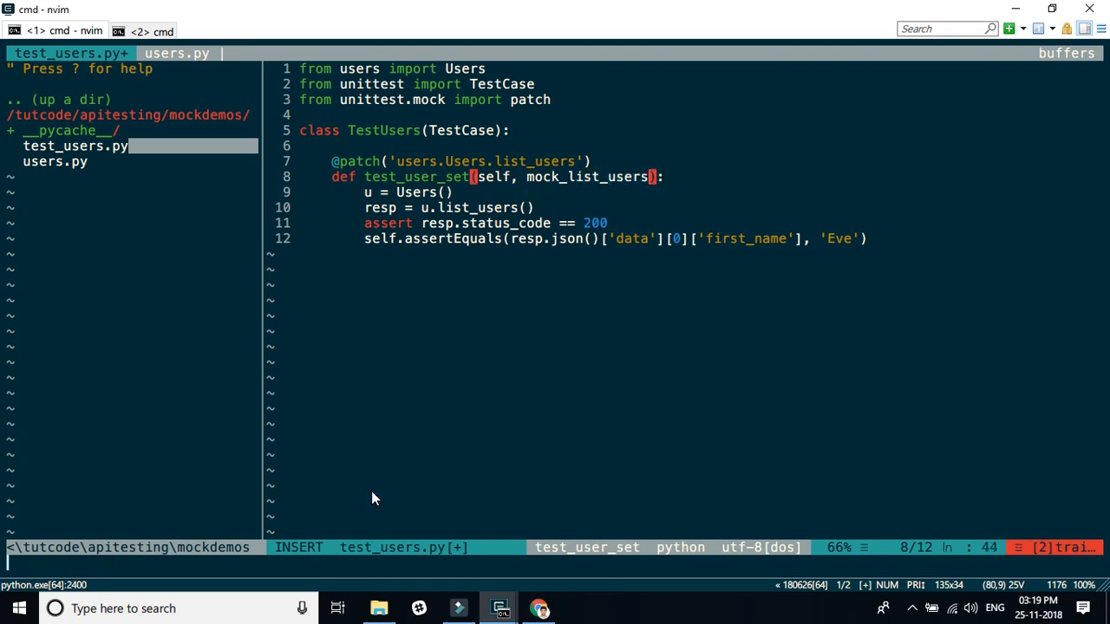
- Write mock_list_users.return_value.status_code = 200 as the first line of the test body
key("Enter")
type("mock_list_")
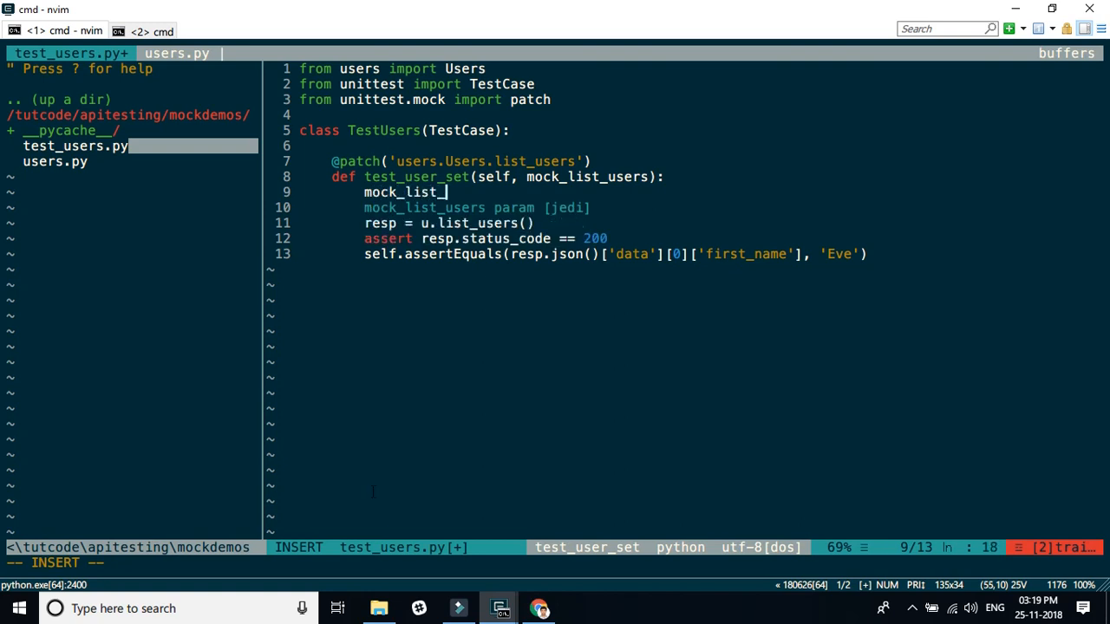
type("users.return")
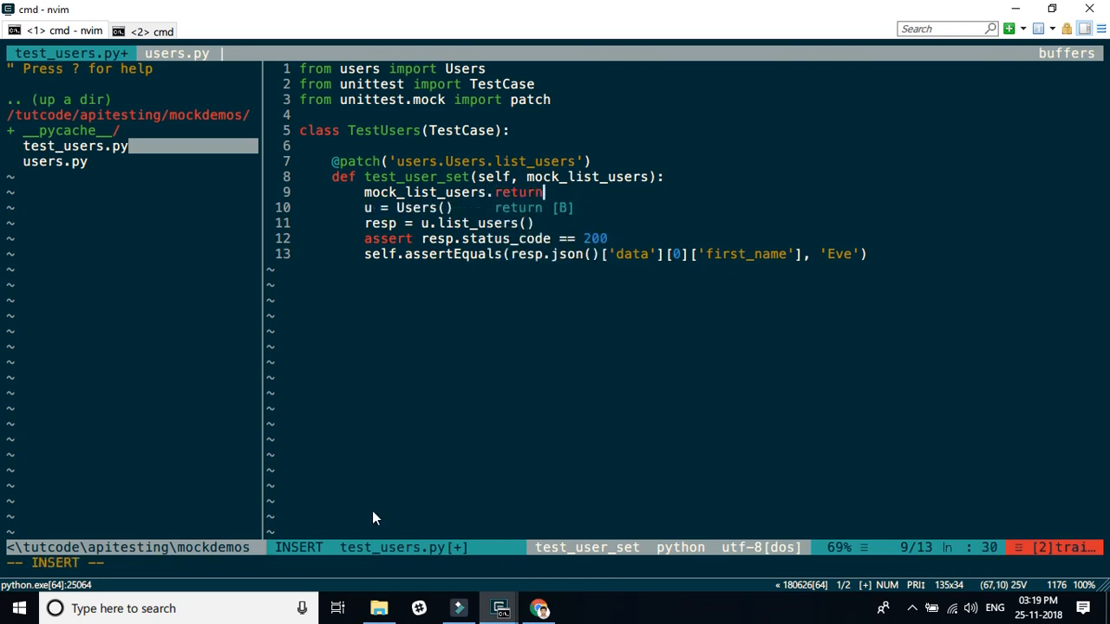
type("_valau")
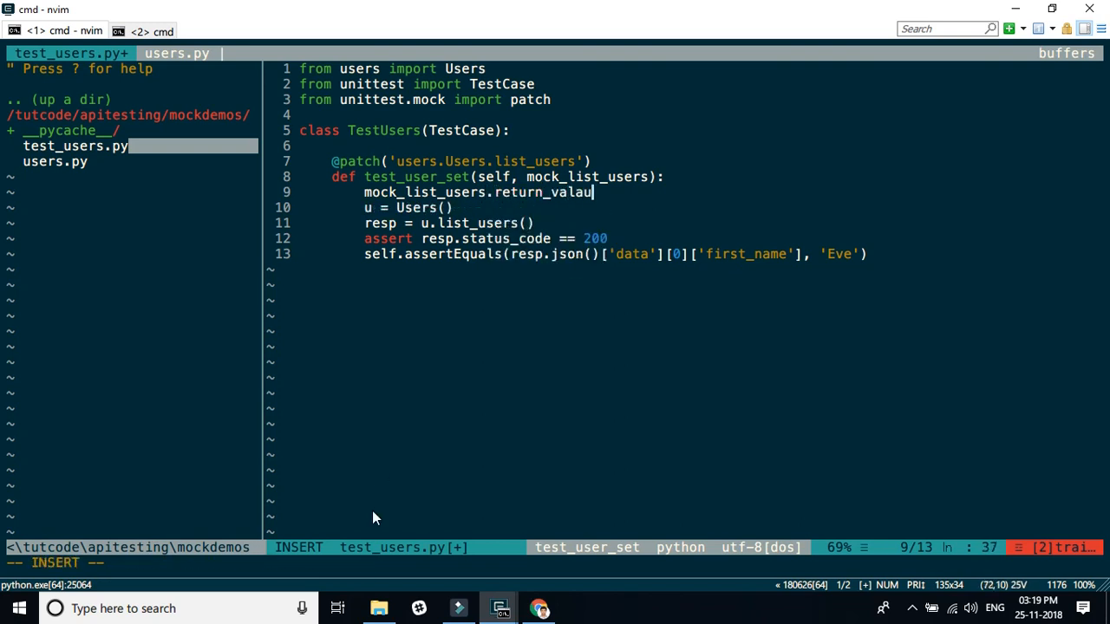
type("e")
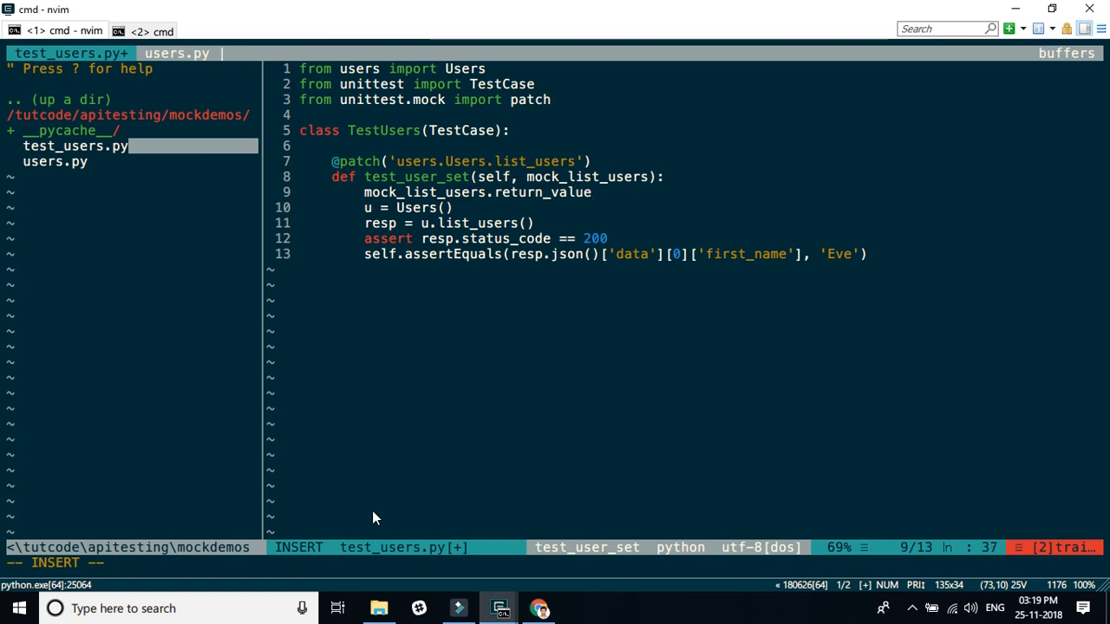
type(".statu")
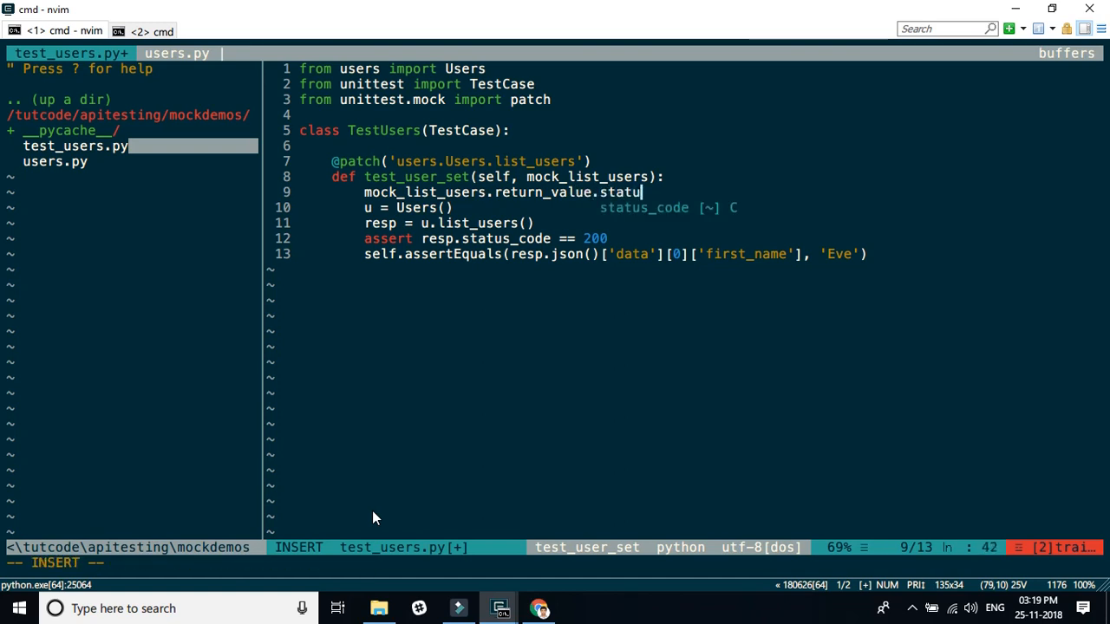
type("s_code")
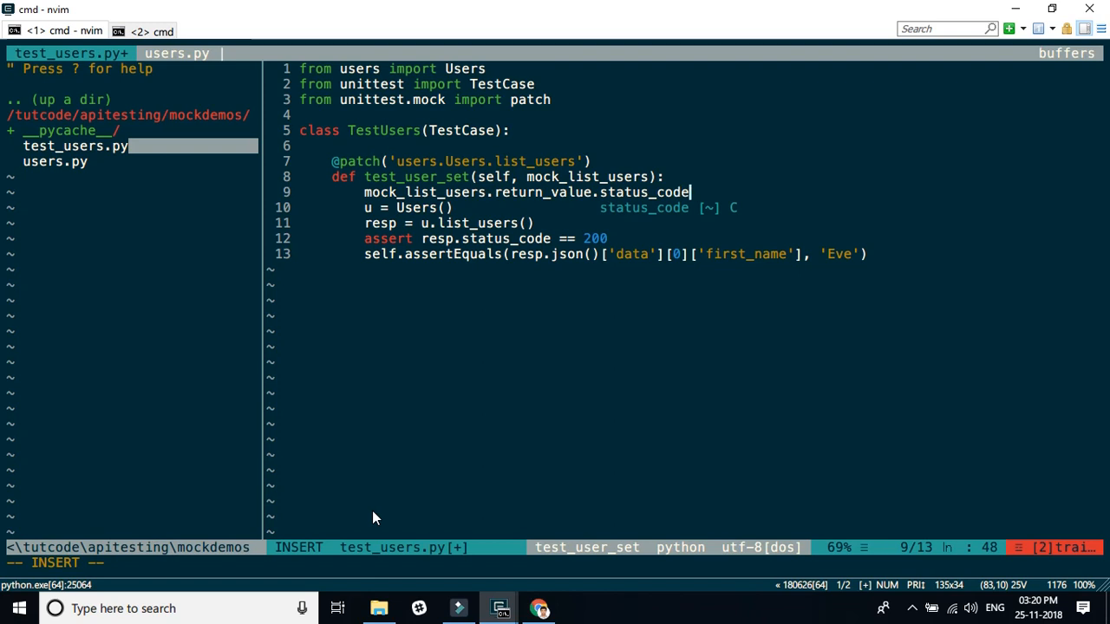
type("= 2")
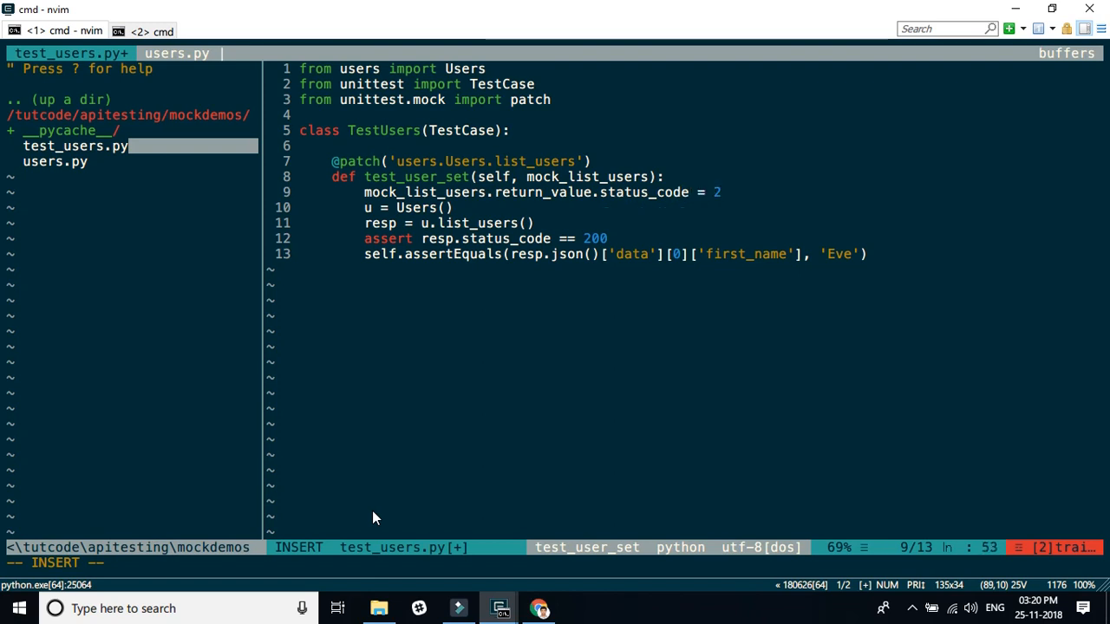
type("00")
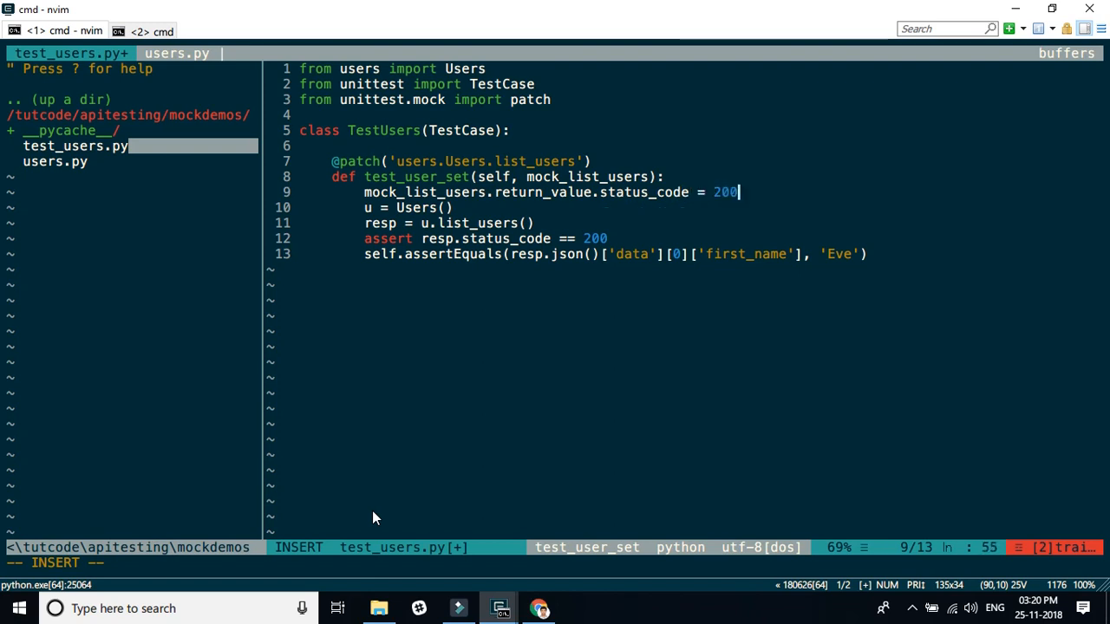
- Begin a new line mock_list_users.return_value.json.ret for the mocked json call
key("Enter")
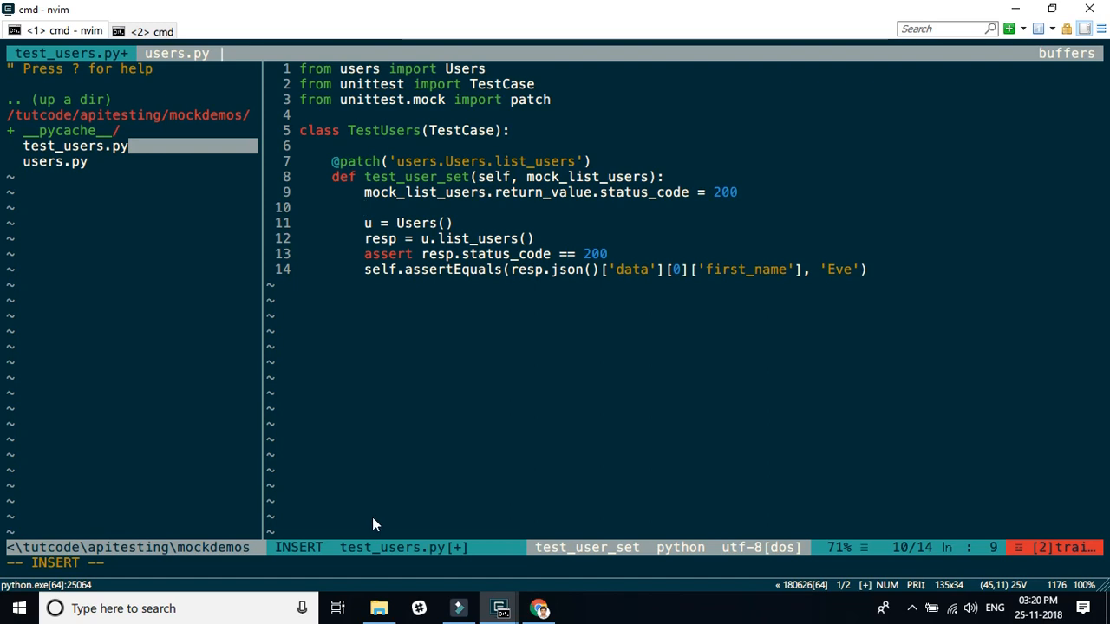
type("i")
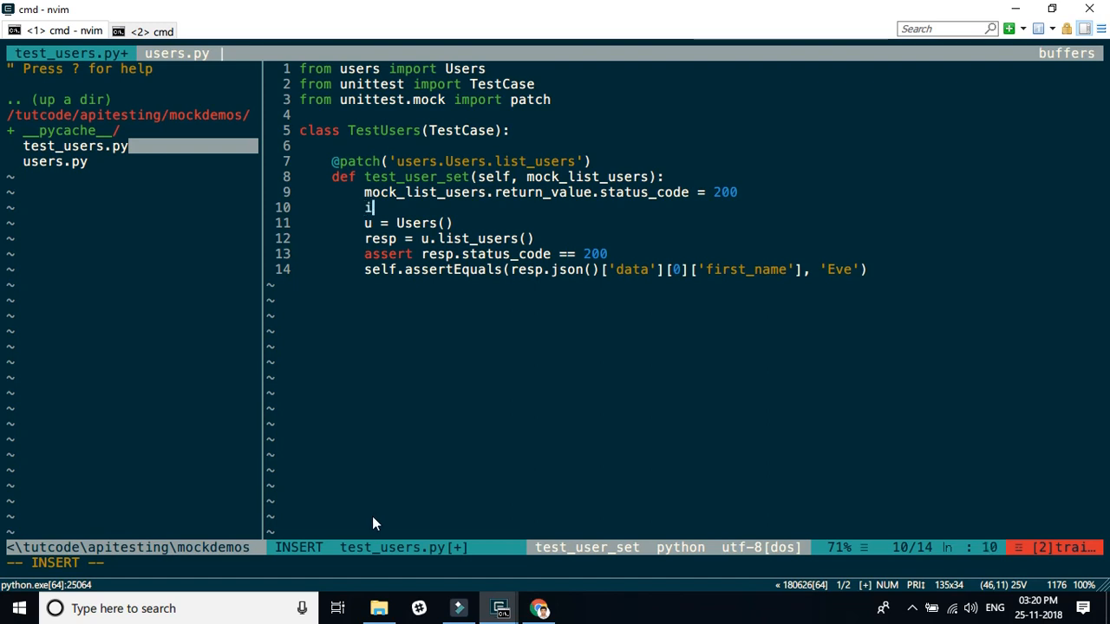
type("mock_list_users.r")
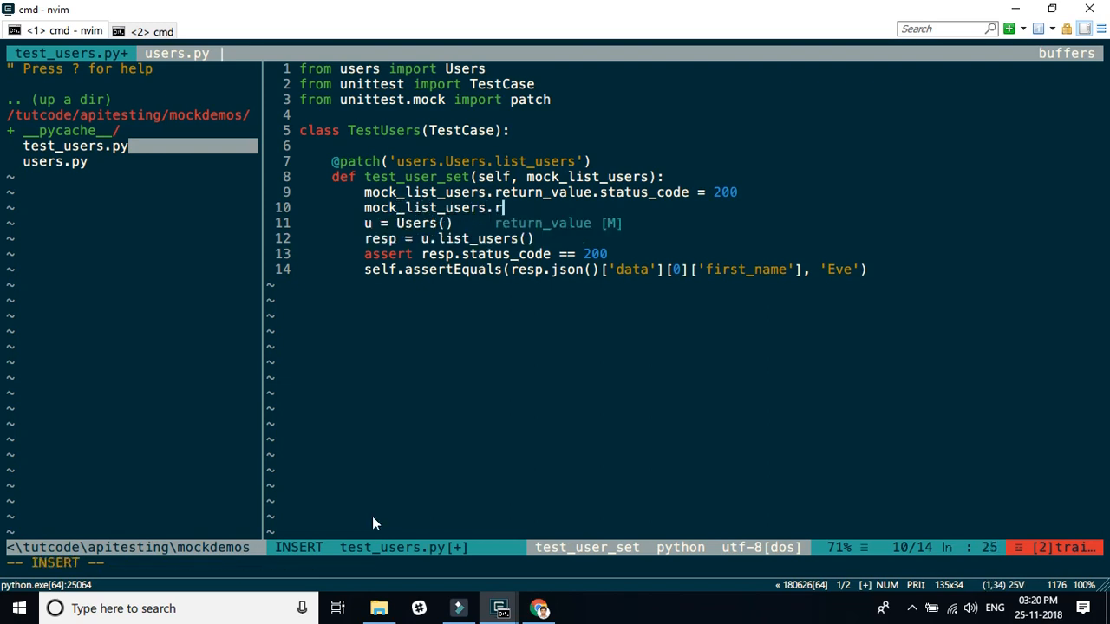
type("eturn_value.")
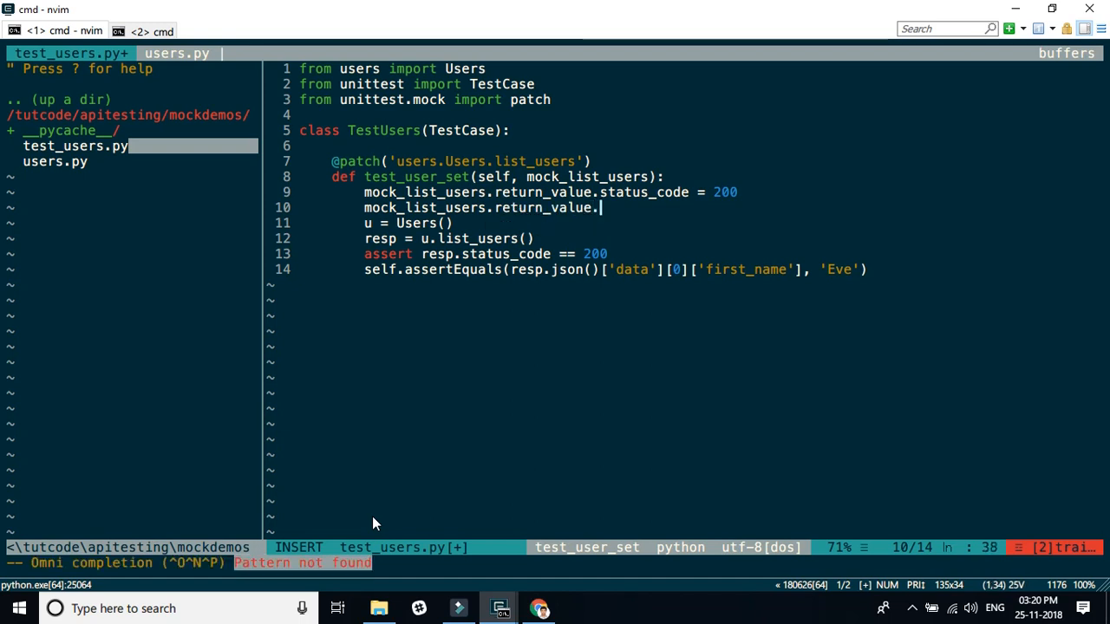
type("json")
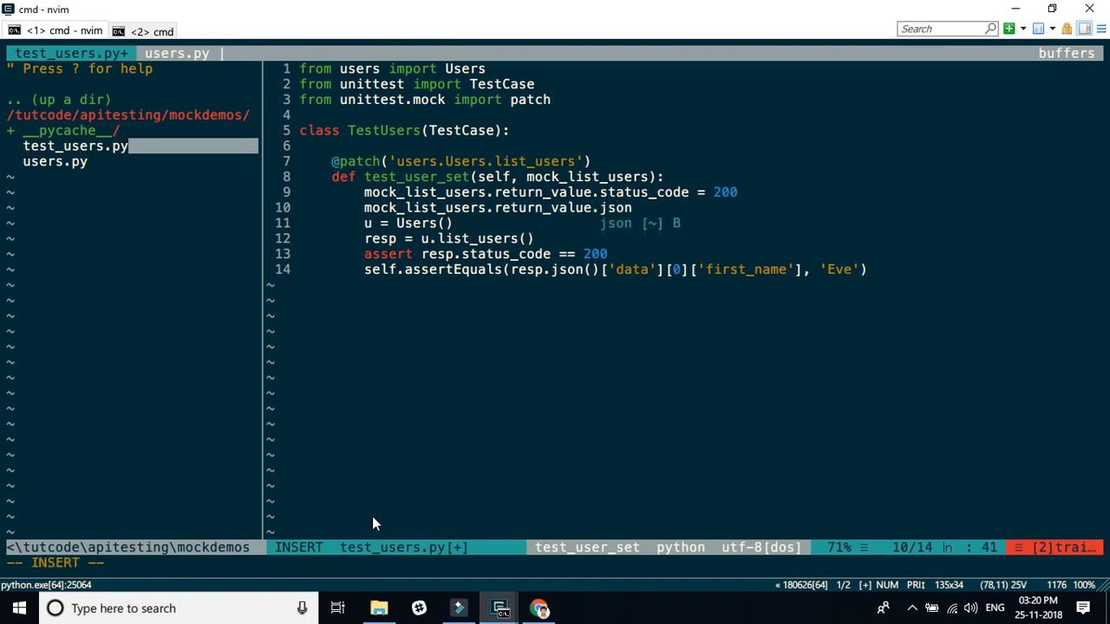
type("ret")
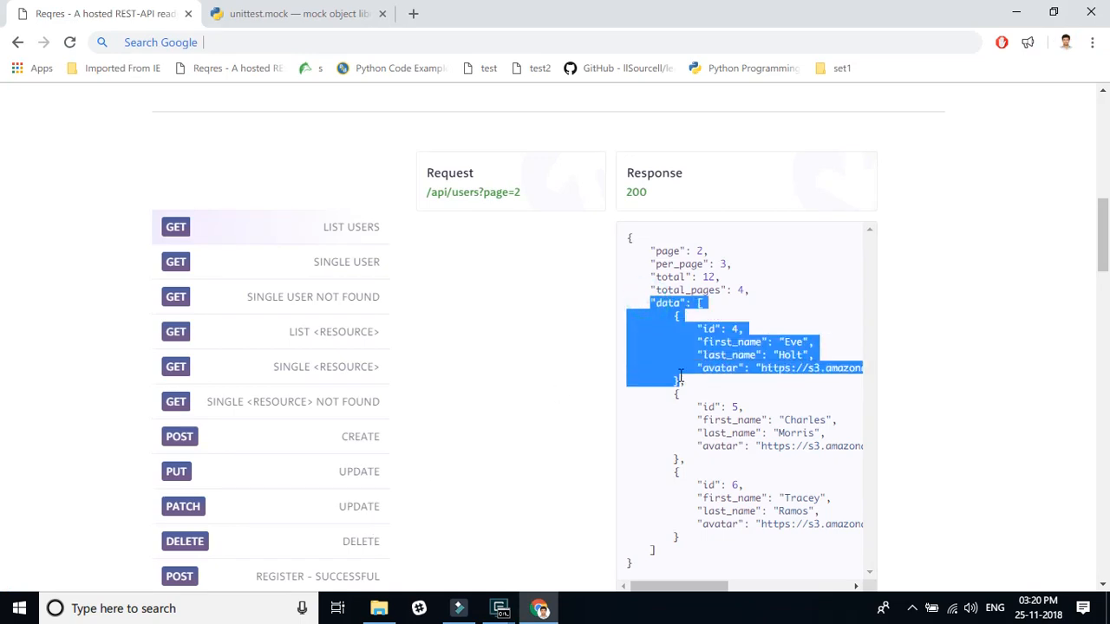
- Wrap the pasted Eve Holt data entry in braces and brackets so json.return_value is a {'data': [...]} dict
left_click(499, 607)
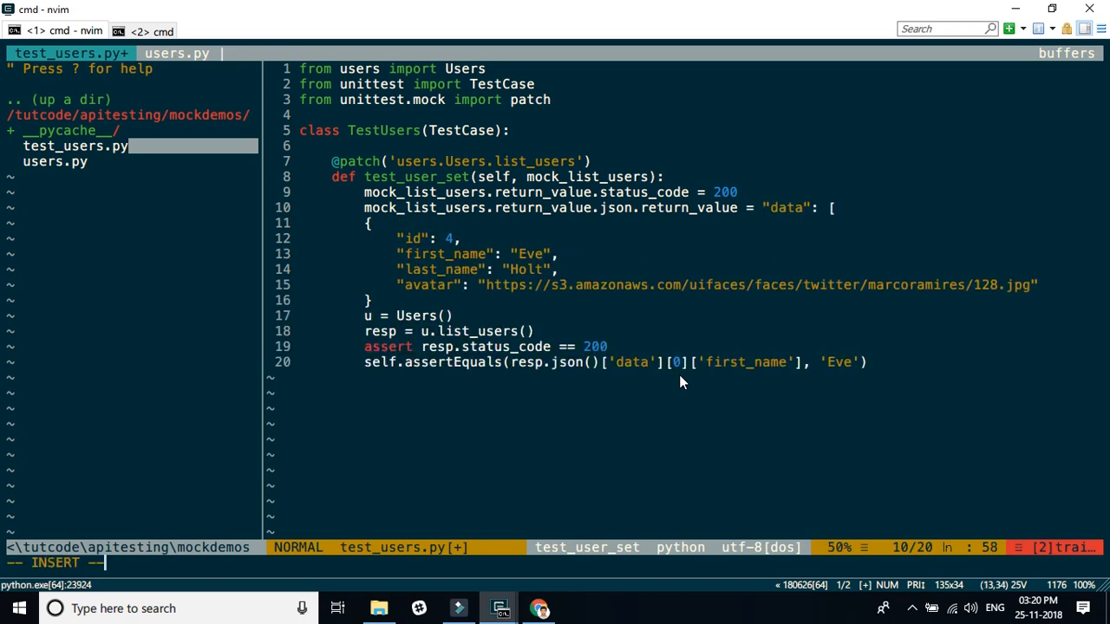
key("i")
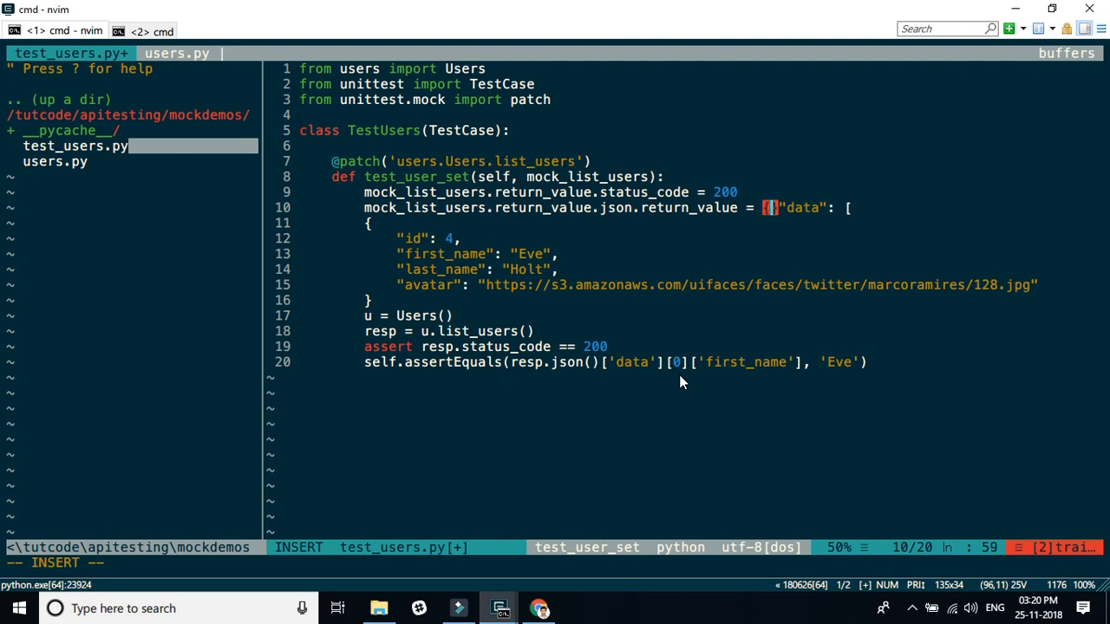
key("Escape")
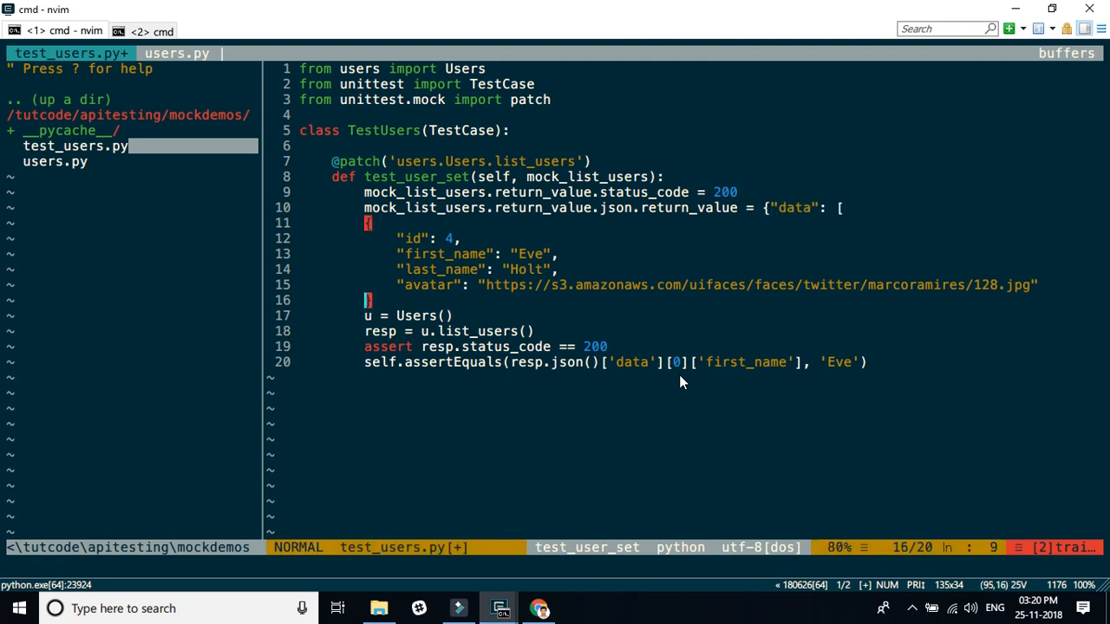
key("i")
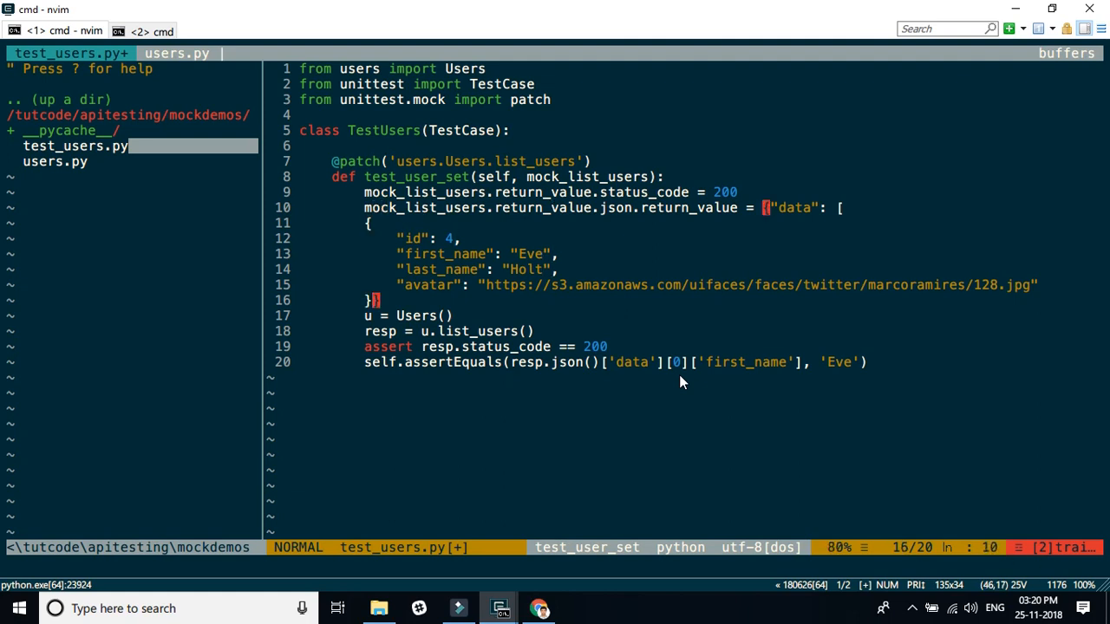
key("i")
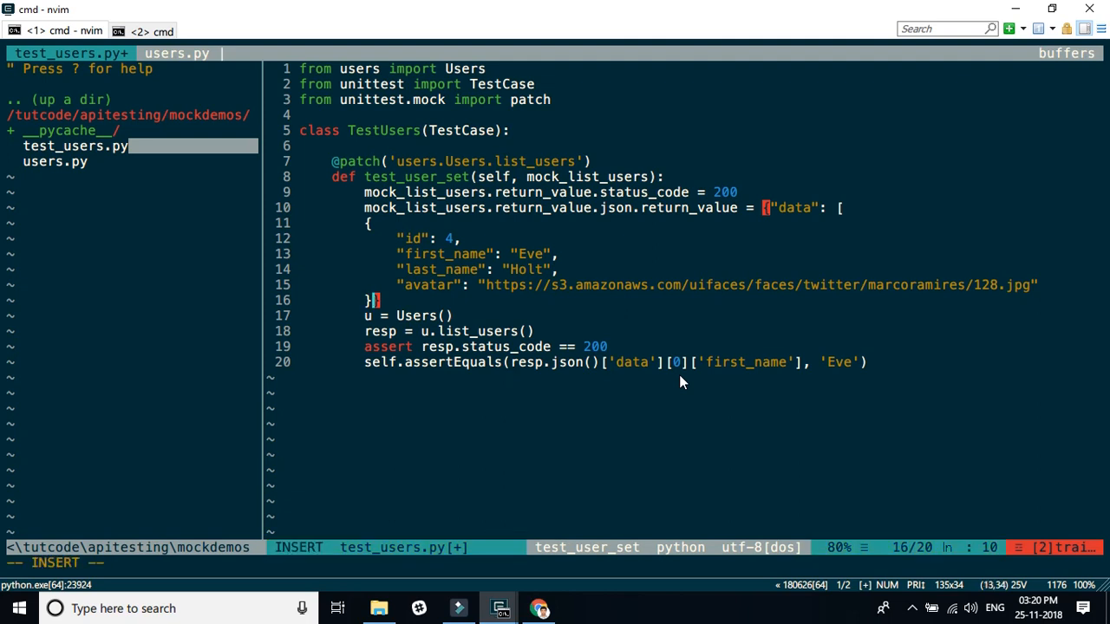
key("Escape")
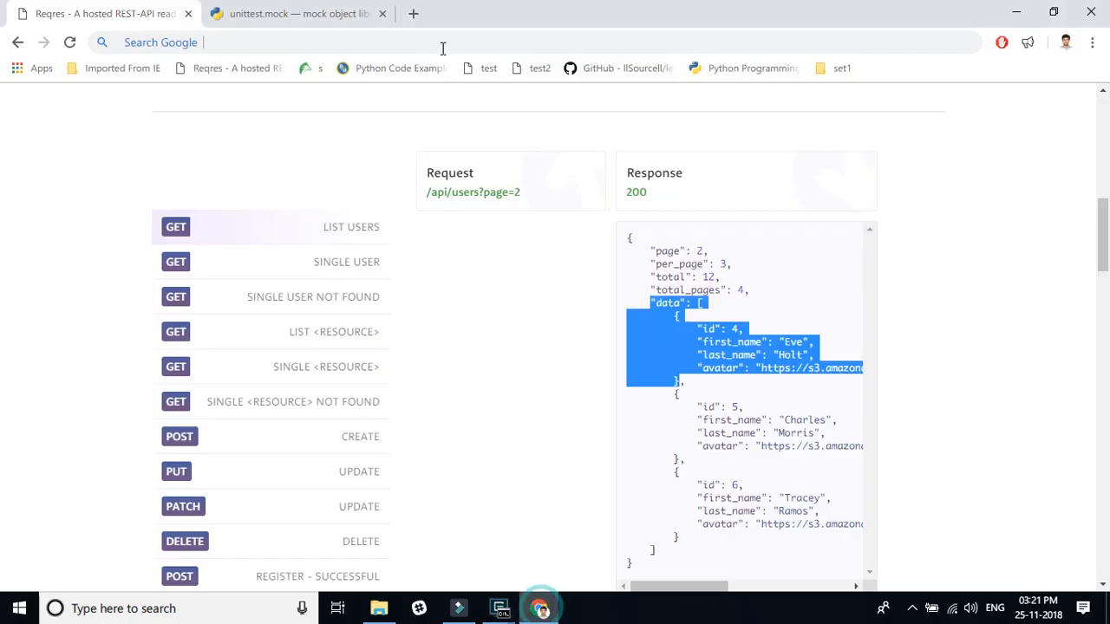
- Browse the unittest.mock Quick Guide down to the return values and assert_called_with example
left_click(294, 13)
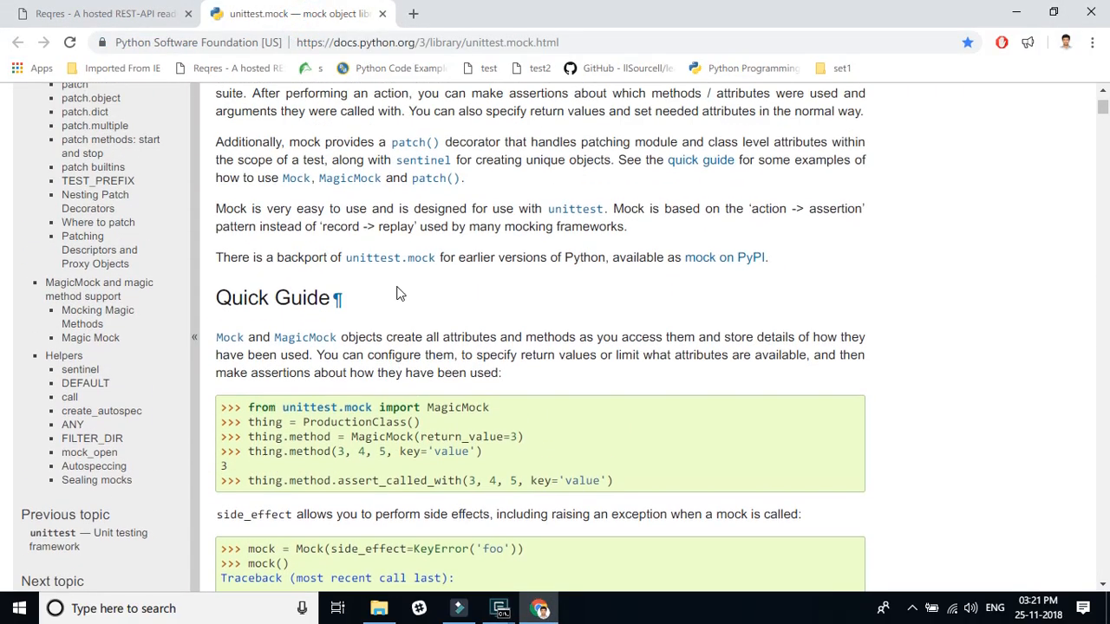
scroll("down", 3)
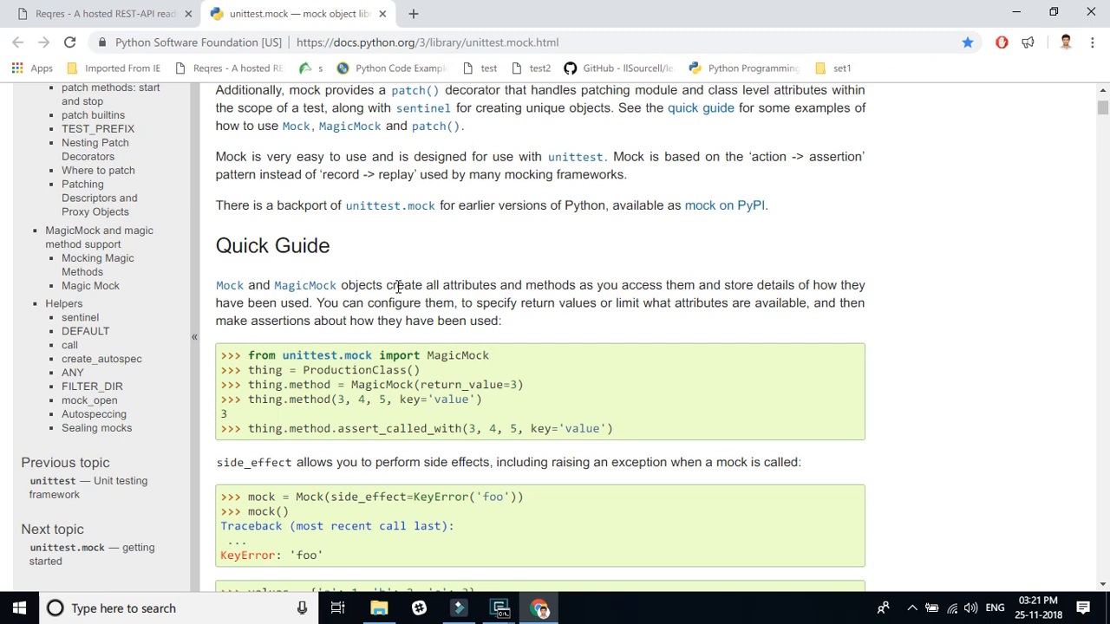
scroll("down", 3)
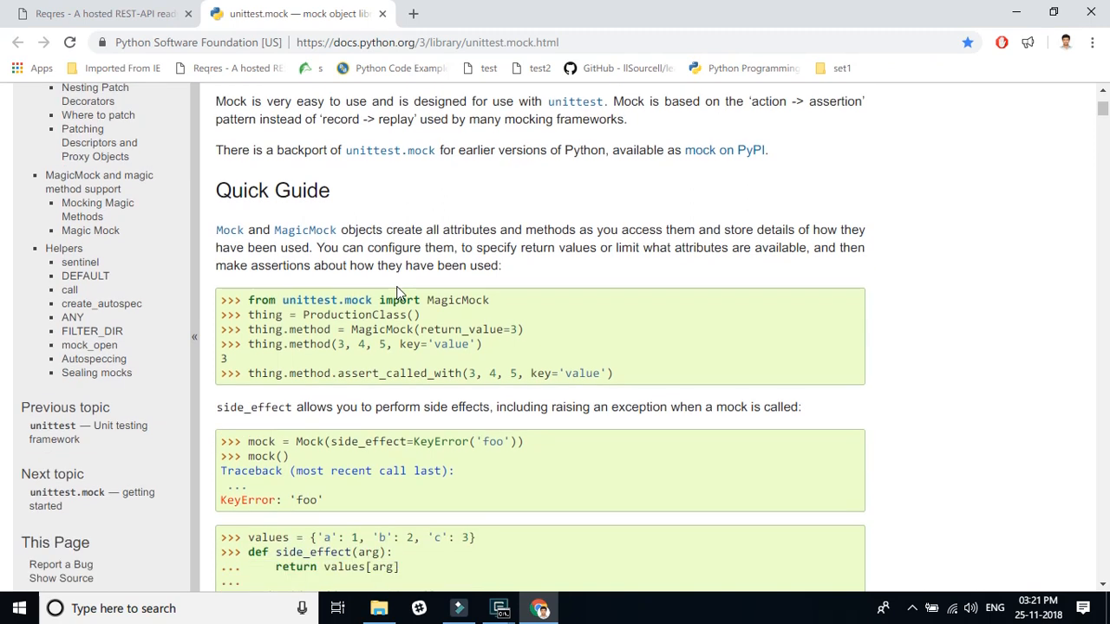
scroll("down", 3)
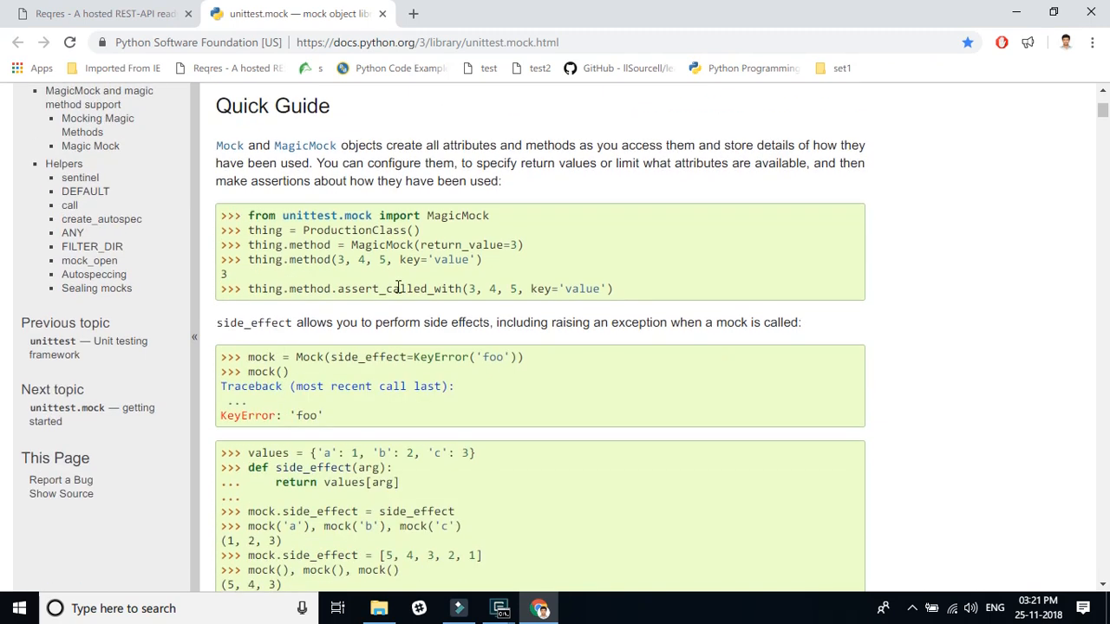
scroll("down", 3)
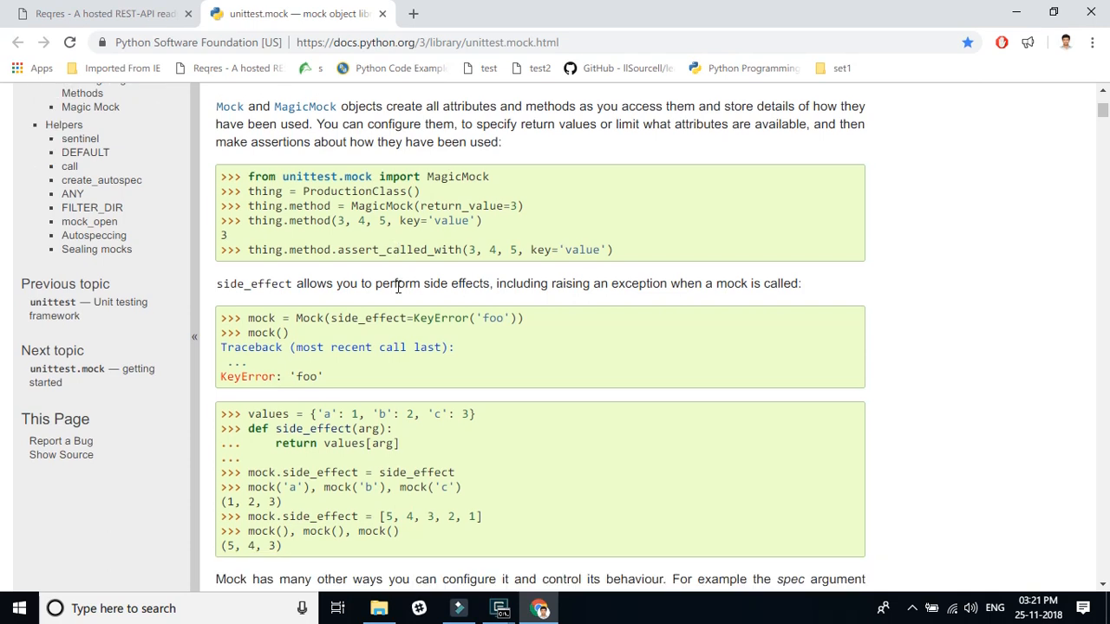
scroll("down", 3)
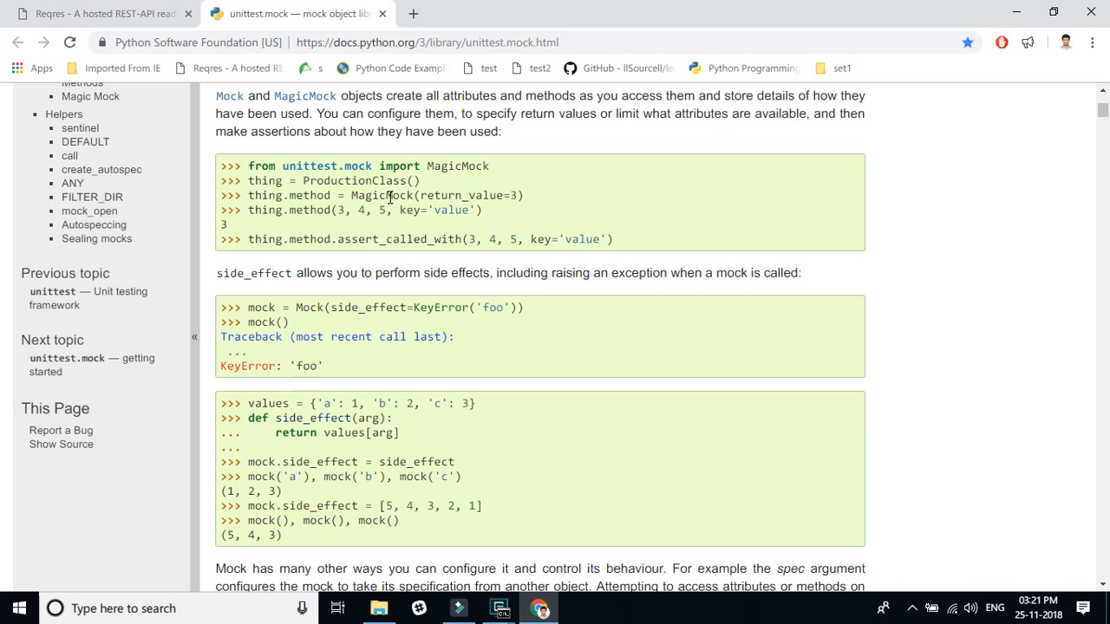
double_click(381, 194)
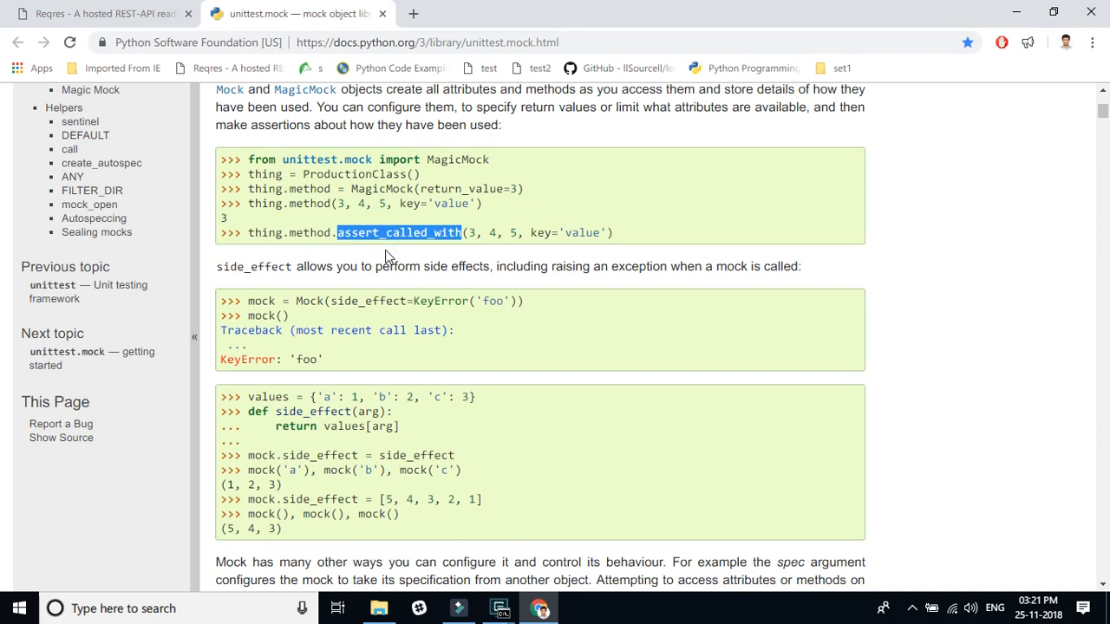
mouse_move(371, 236)
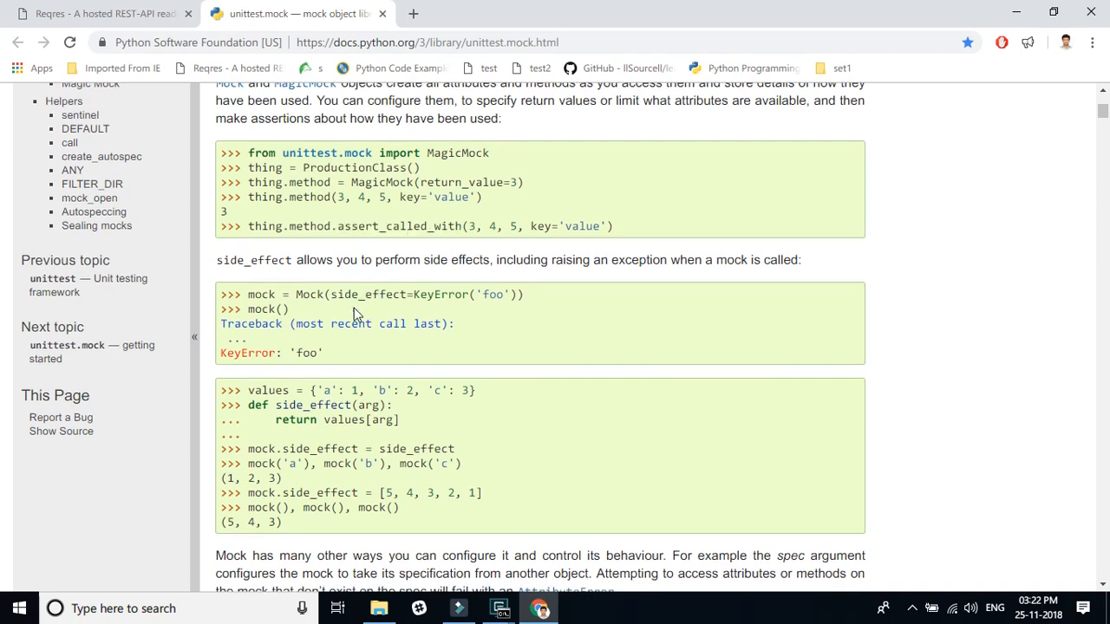
- Read the side_effect and patch examples, then return to the test file in Neovim
double_click(366, 295)
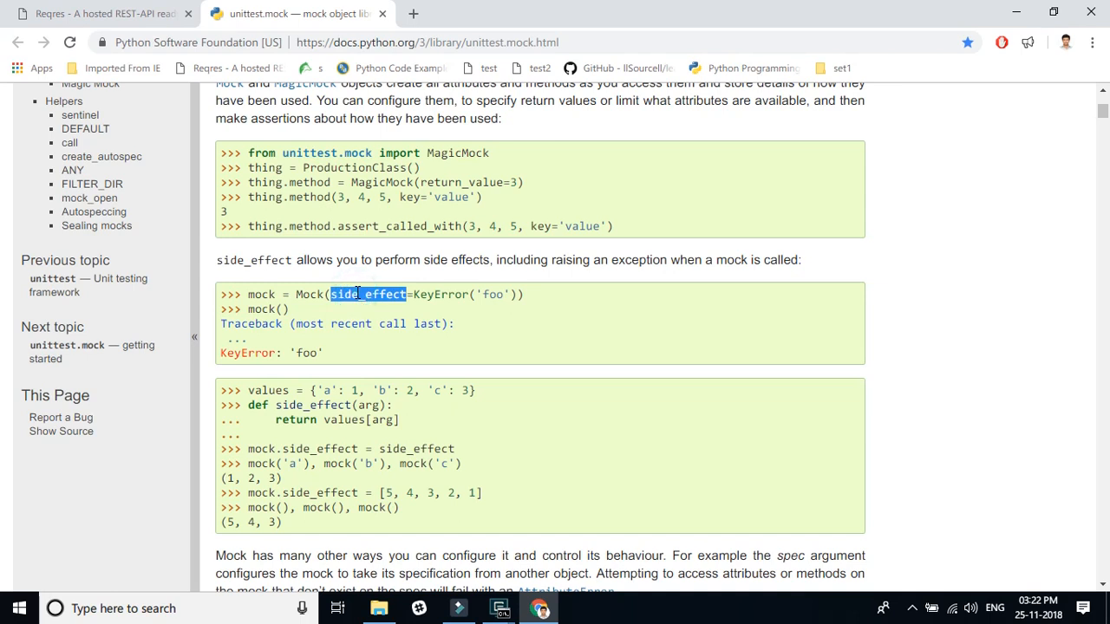
scroll("down", 3)
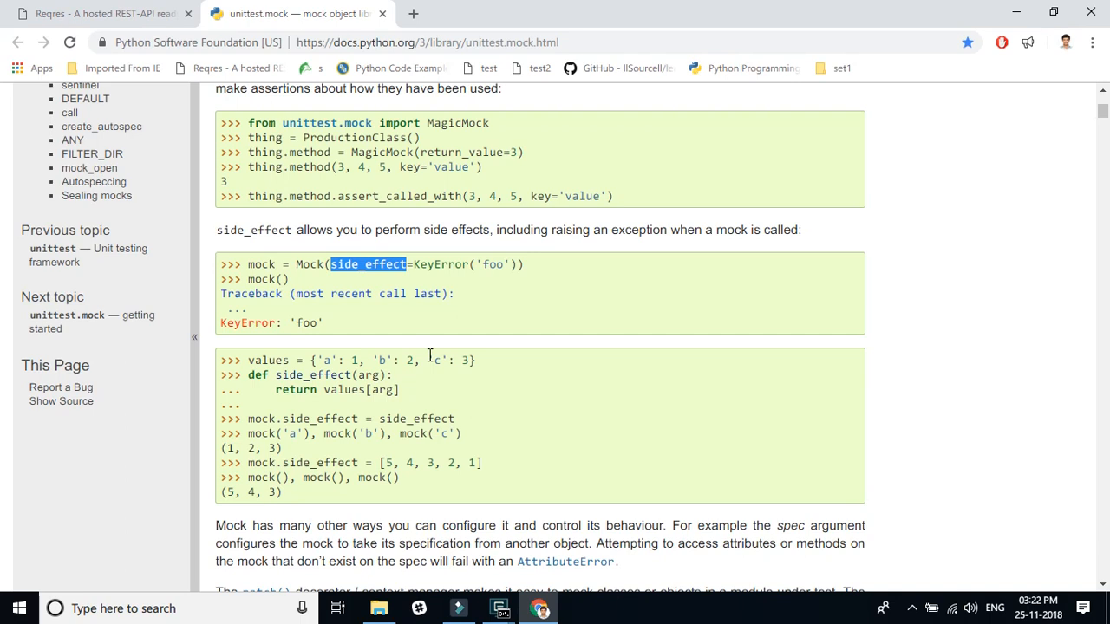
scroll("down", 3)
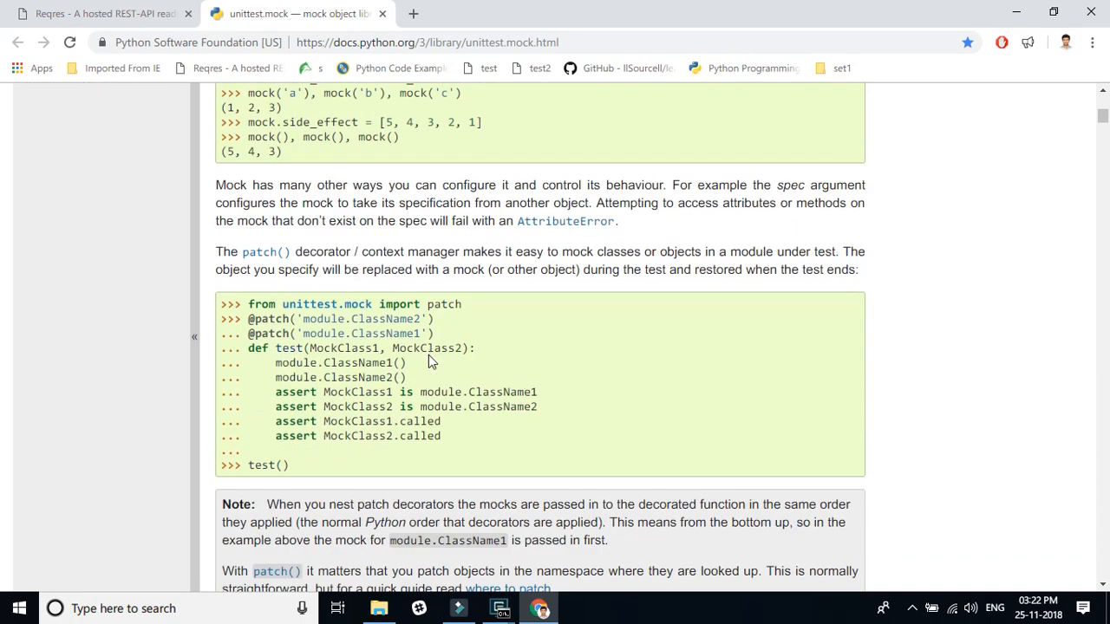
scroll("down", 3)
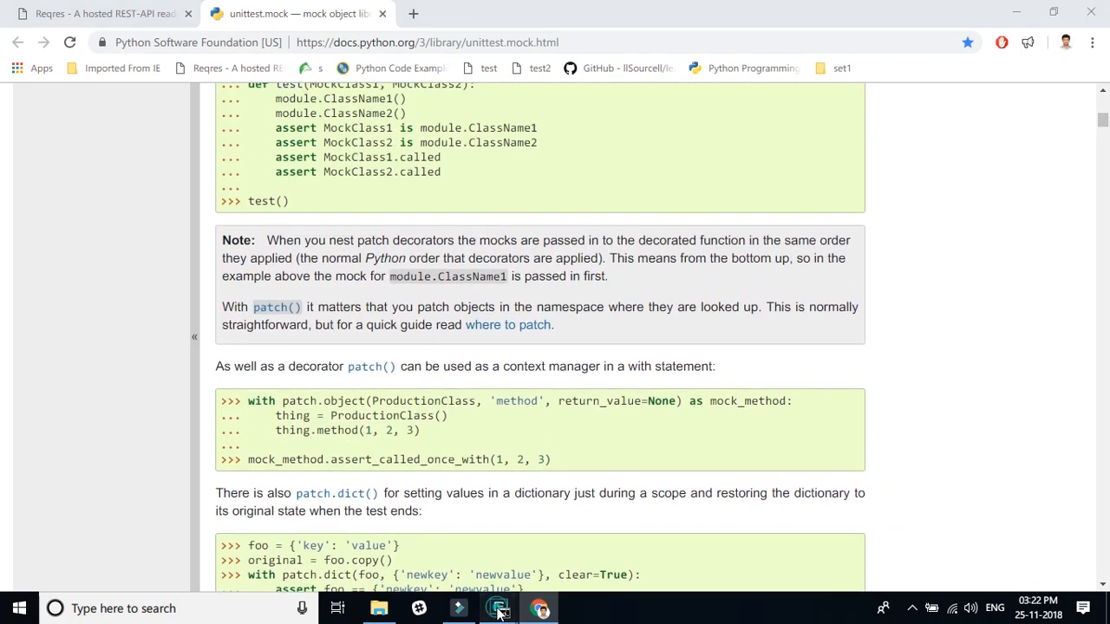
left_click(498, 607)
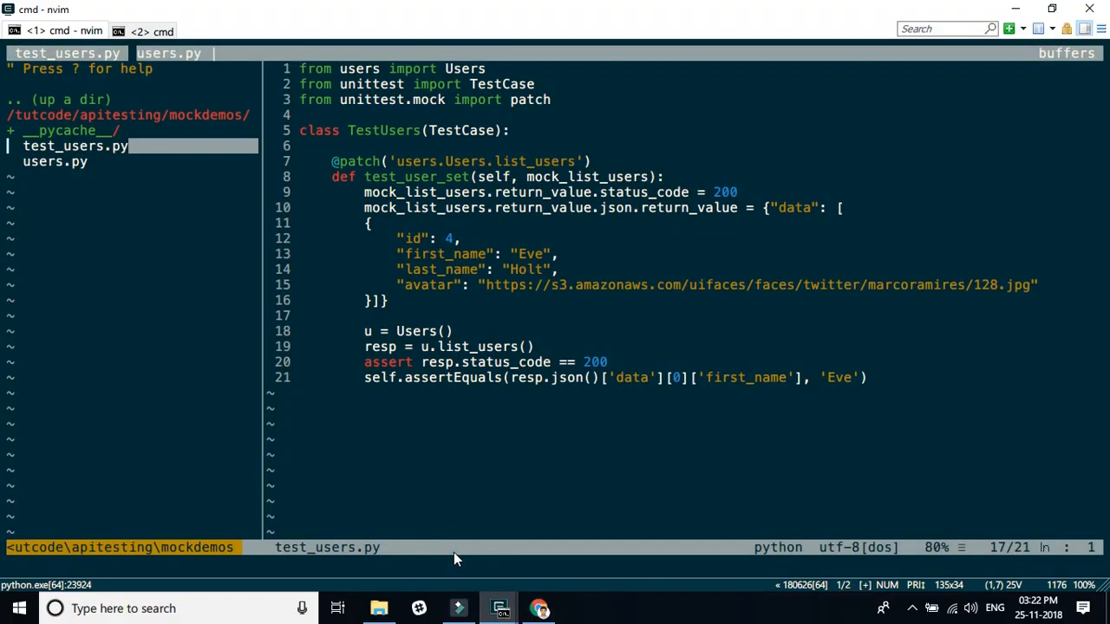